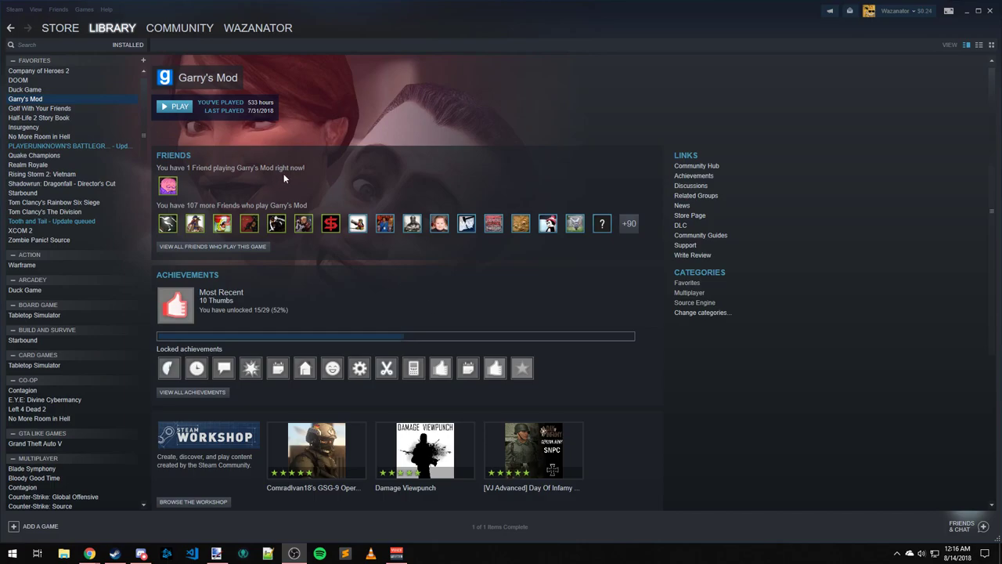
mouse_move(227, 138)
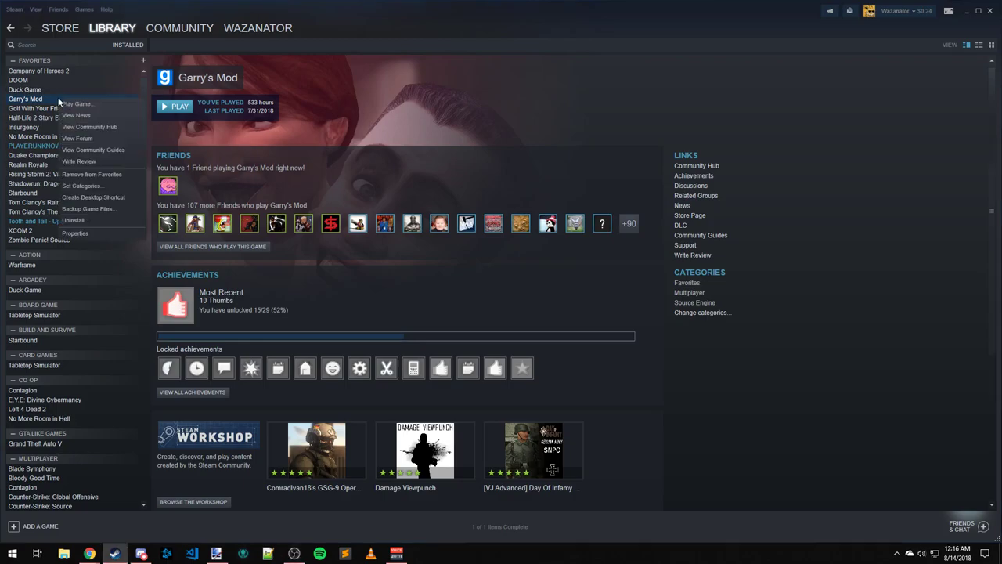
- Browse Garry's Mod's local install folder from its Steam Properties Local Files page
click(75, 232)
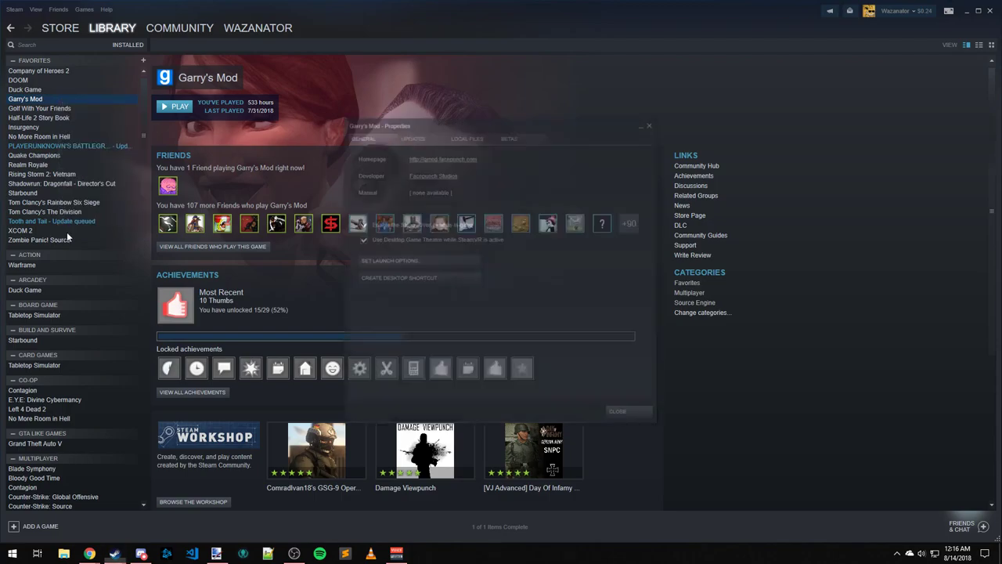
click(467, 135)
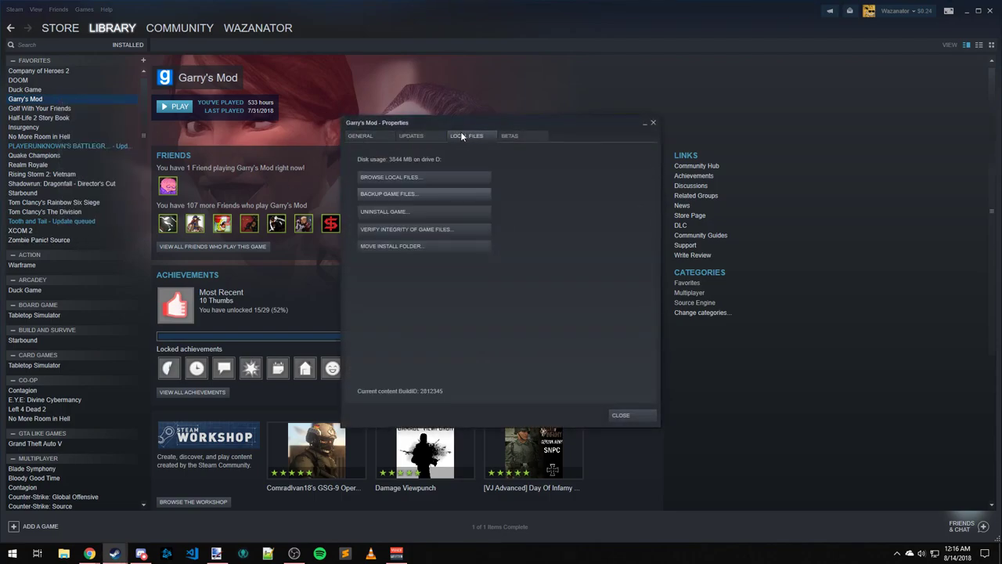
click(391, 175)
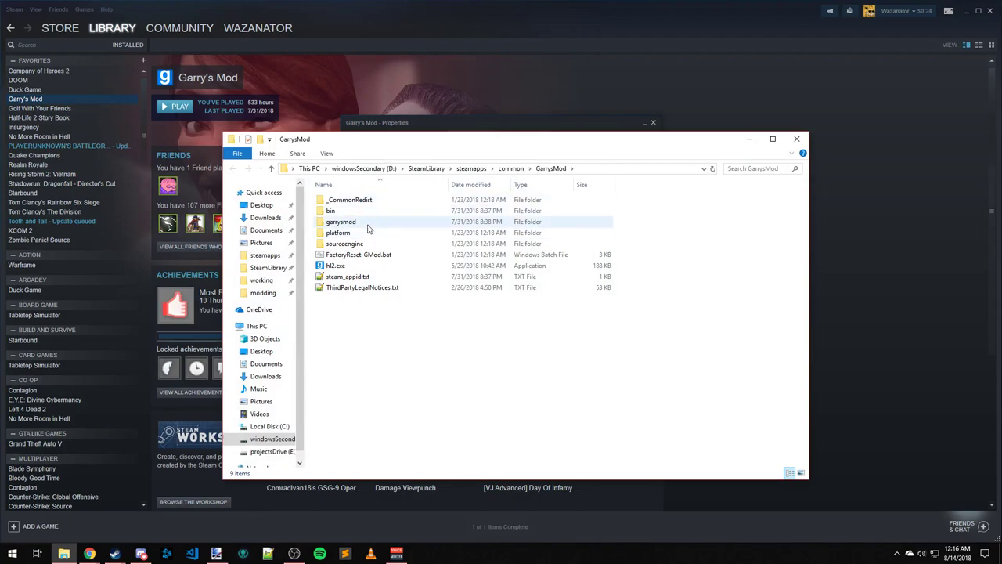
- Enter garrysmod\cfg and bring up the context menu for mount.cfg
double_click(342, 223)
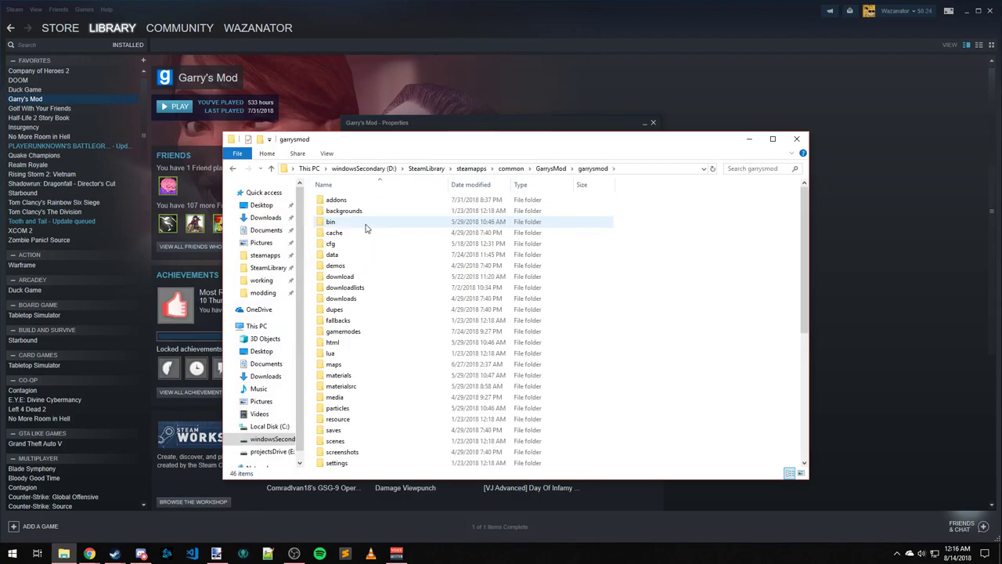
double_click(331, 244)
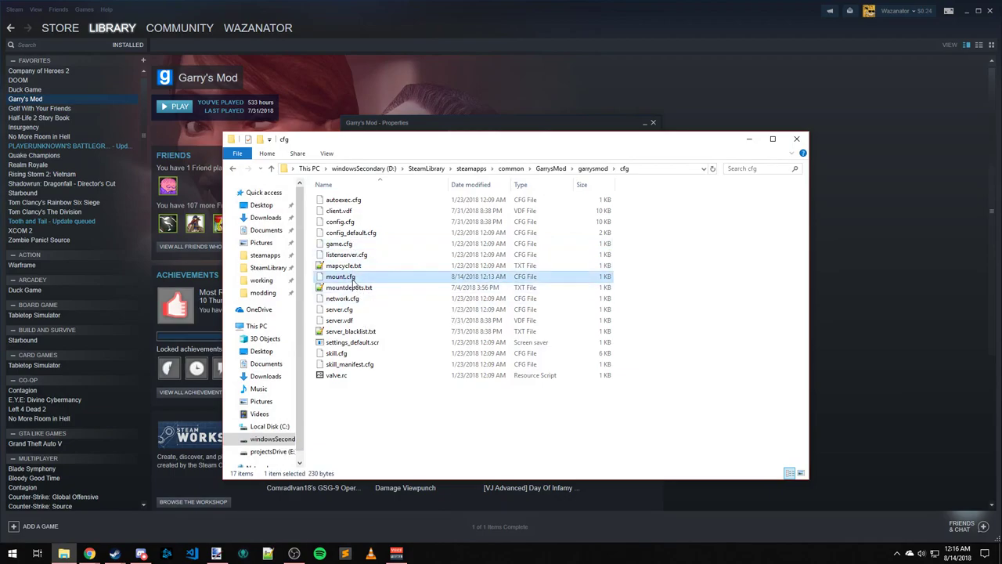
mouse_move(341, 276)
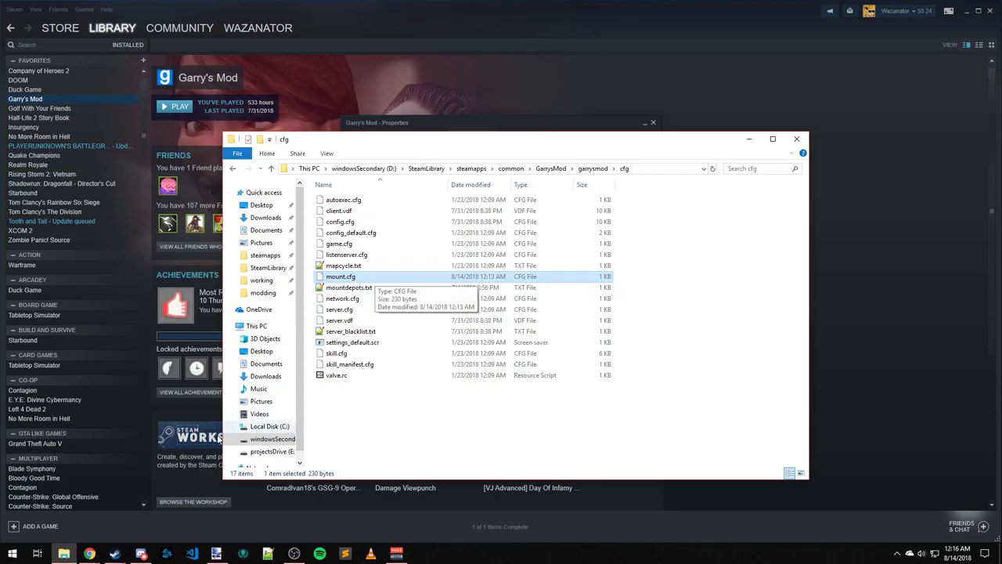
mouse_move(384, 281)
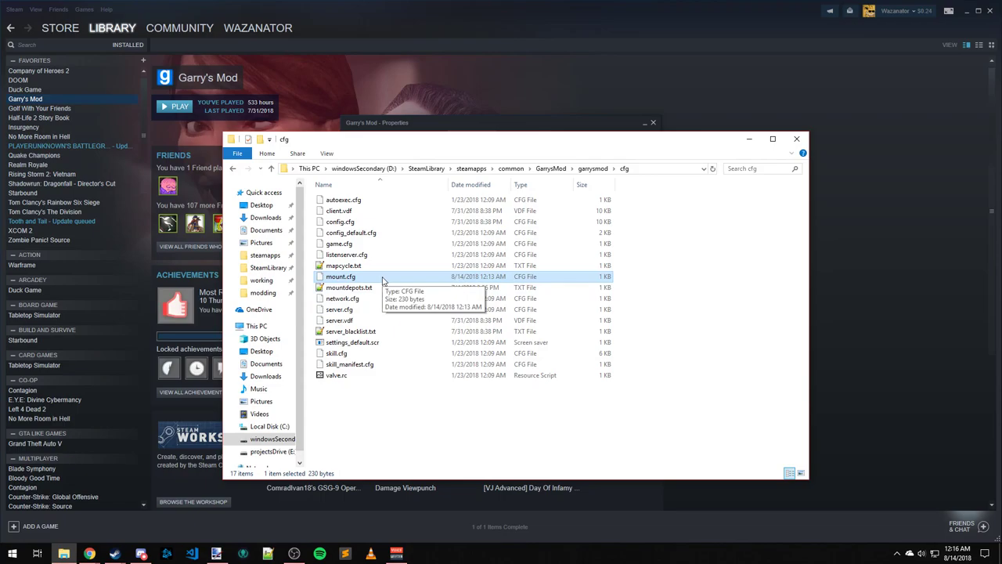
right_click(342, 276)
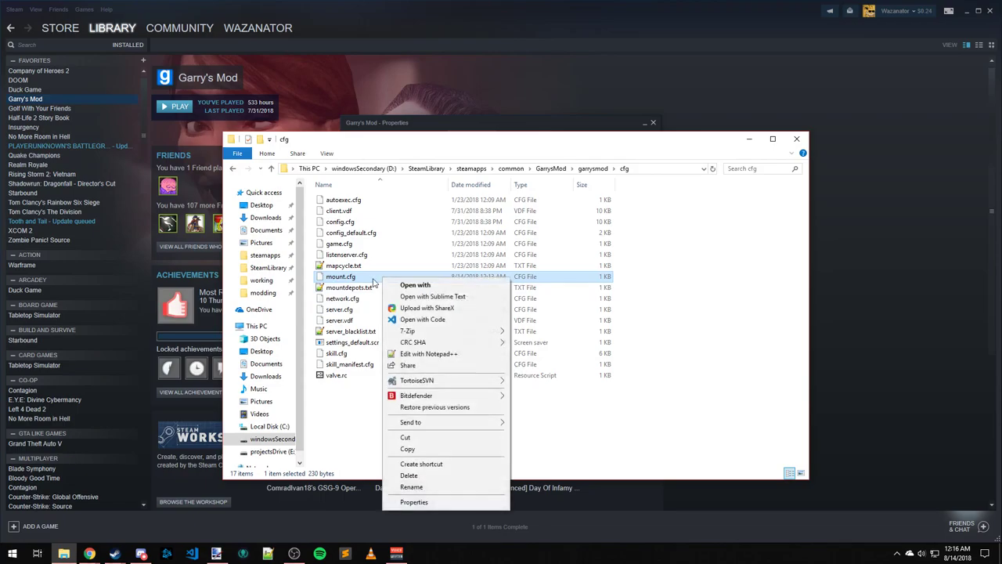
- Edit mount.cfg in Notepad++ and start a new line after the csgo entry
click(429, 354)
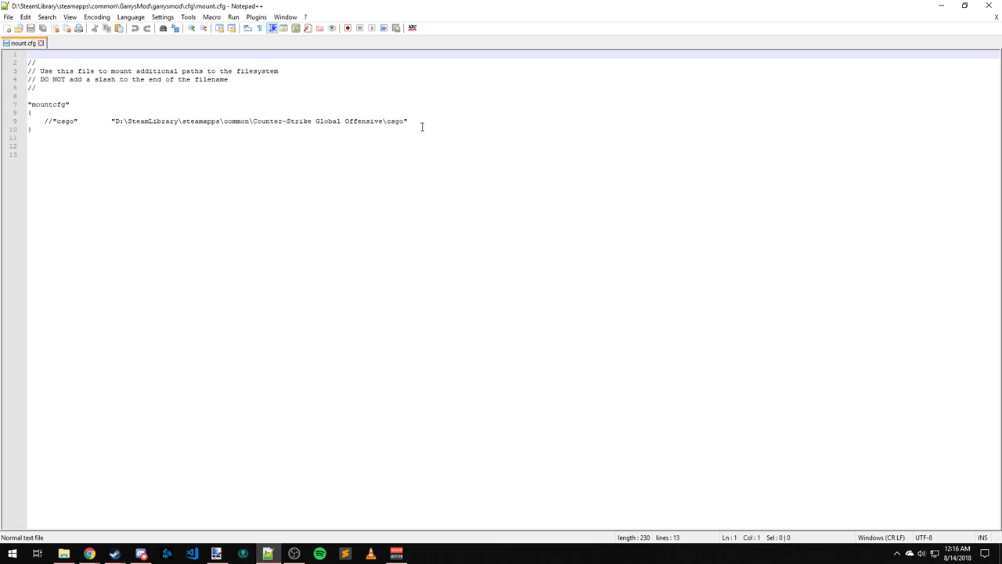
click(438, 121)
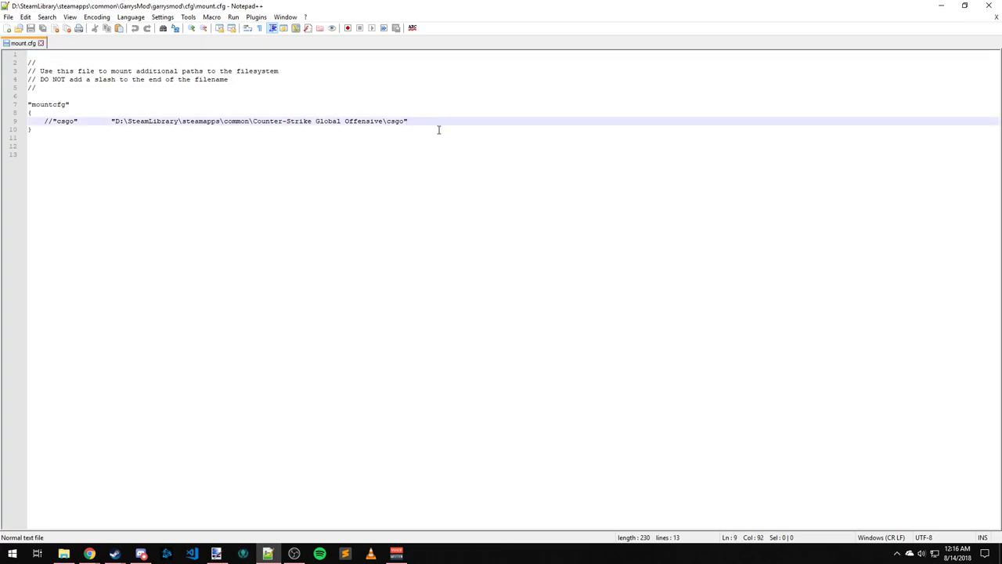
key(Enter)
text("")
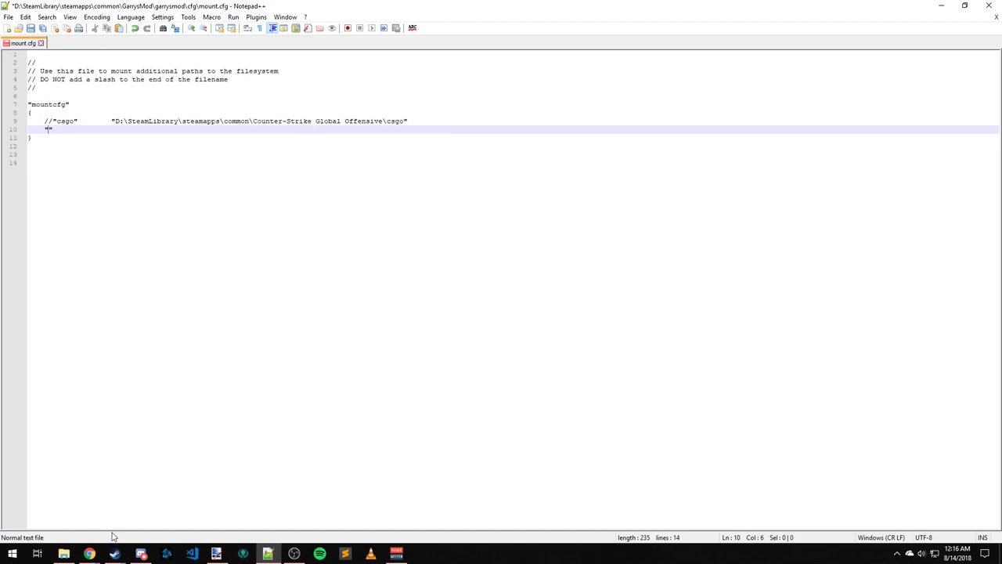
- Locate the Counter-Strike: Source cstrike folder through its Steam library entry
click(115, 555)
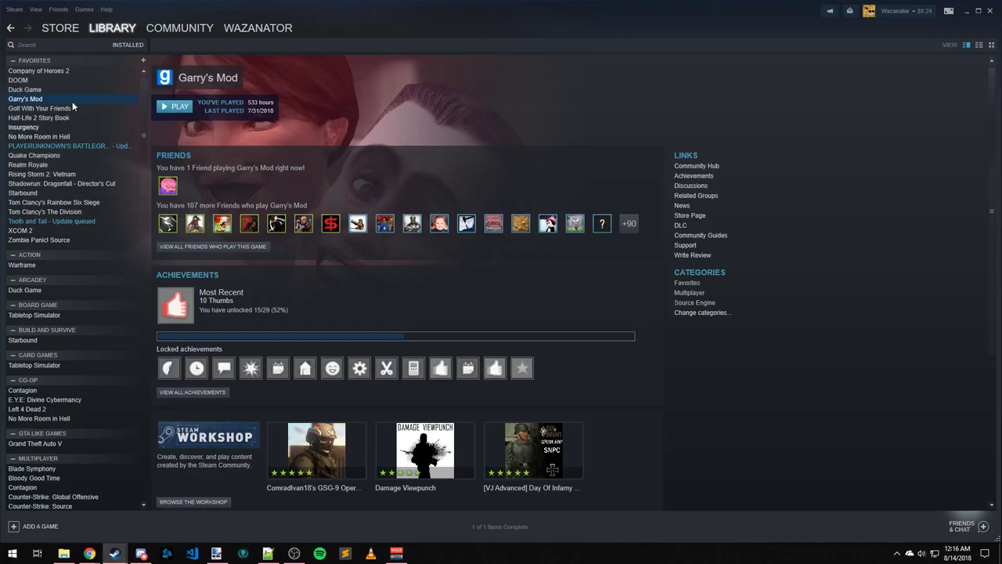
text(count)
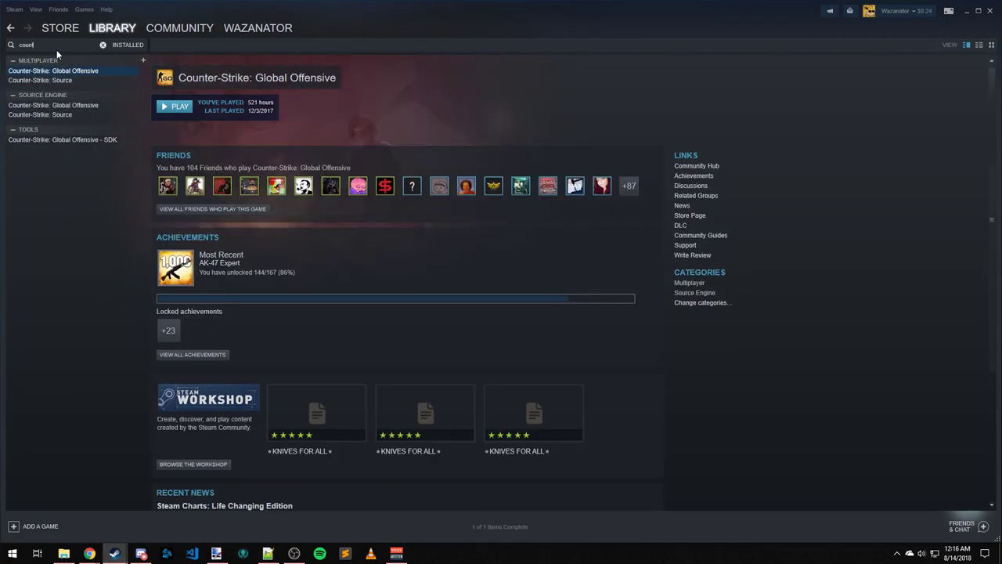
right_click(41, 80)
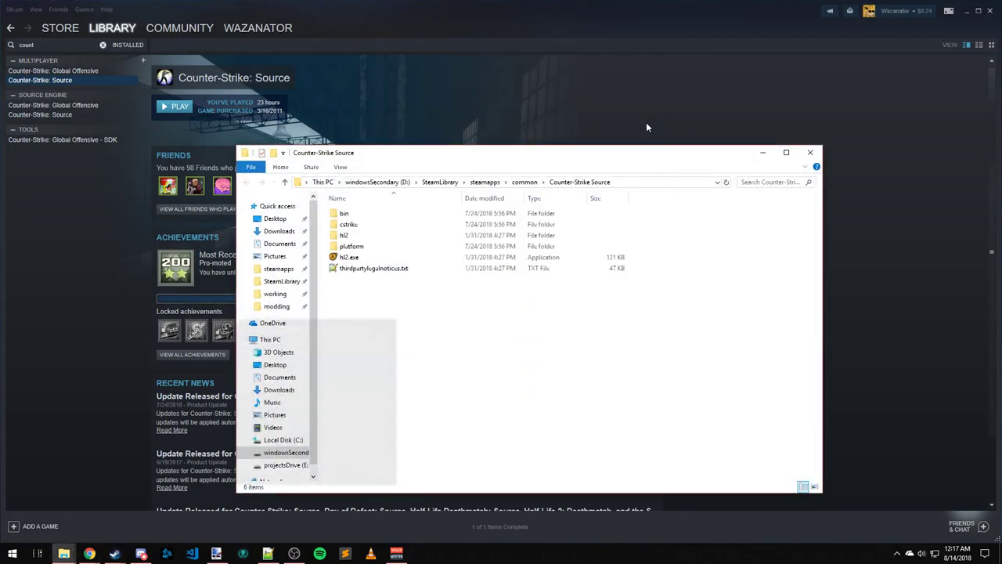
click(348, 224)
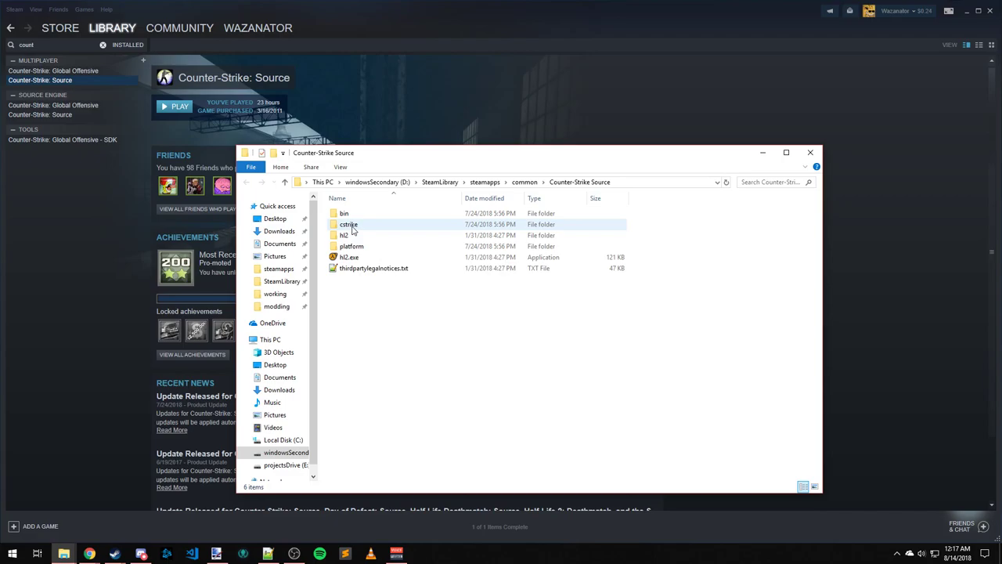
click(348, 225)
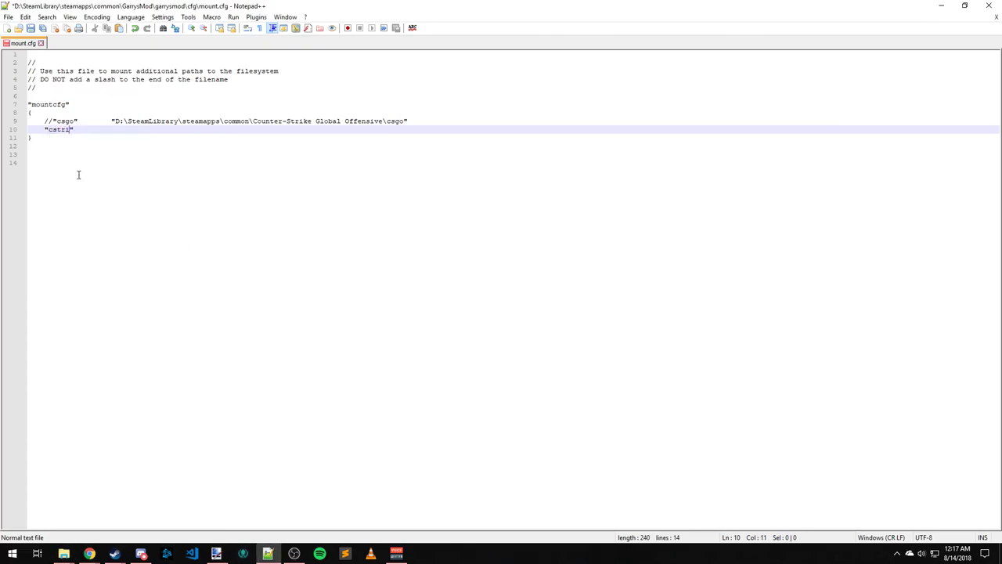
- Write the "cstrike" mount entry with the quoted cstrike folder path
text(ke)
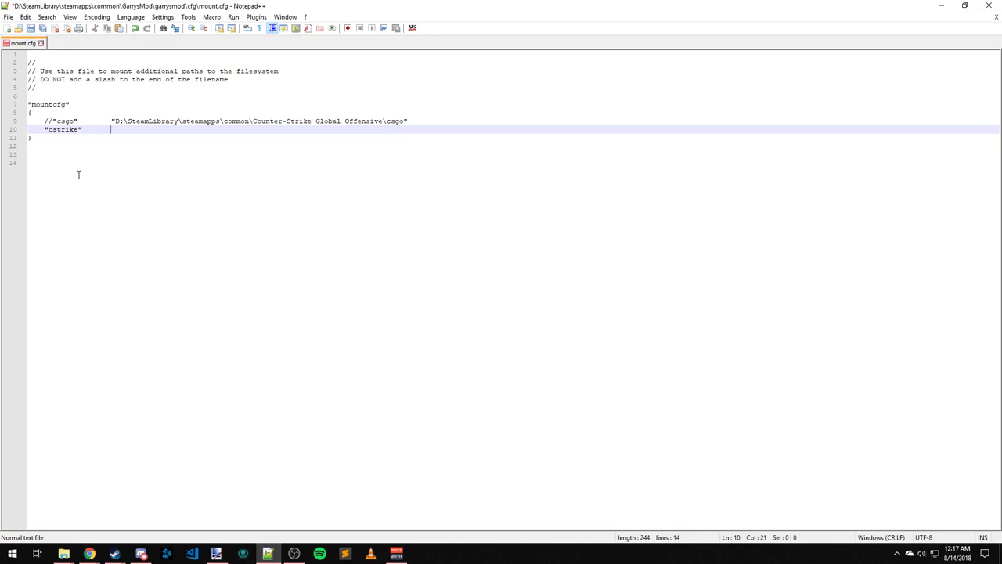
text(")
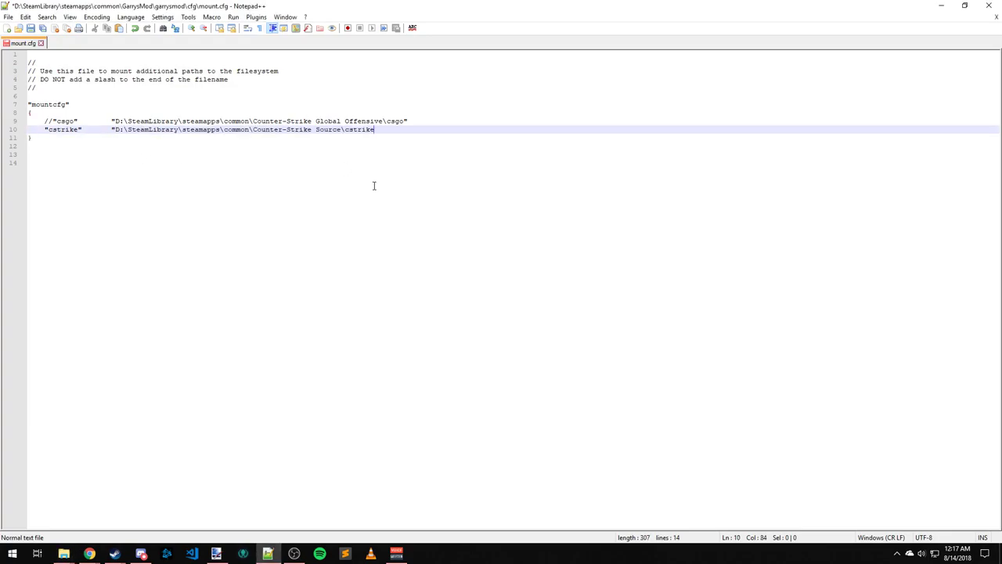
text(")
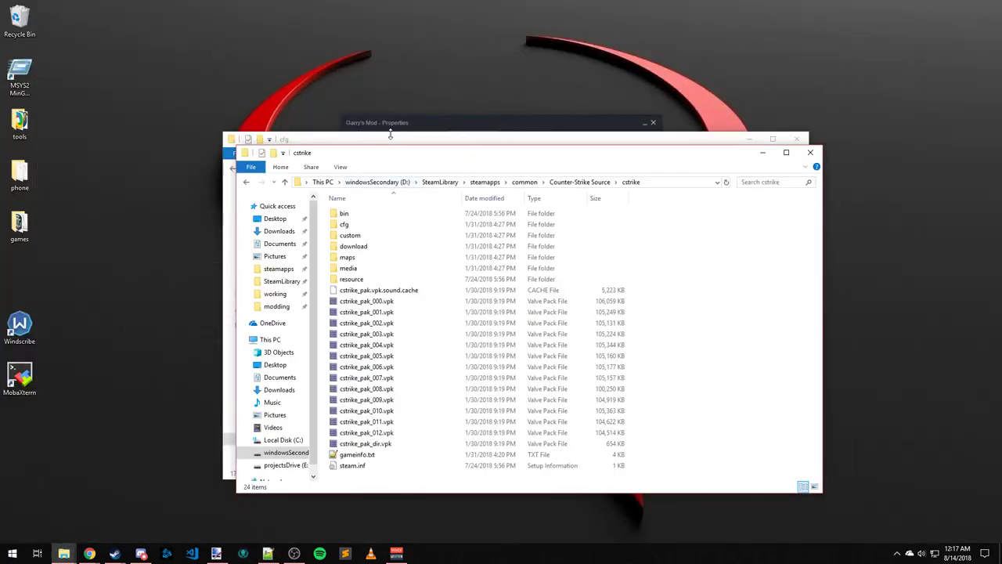
mouse_move(515, 146)
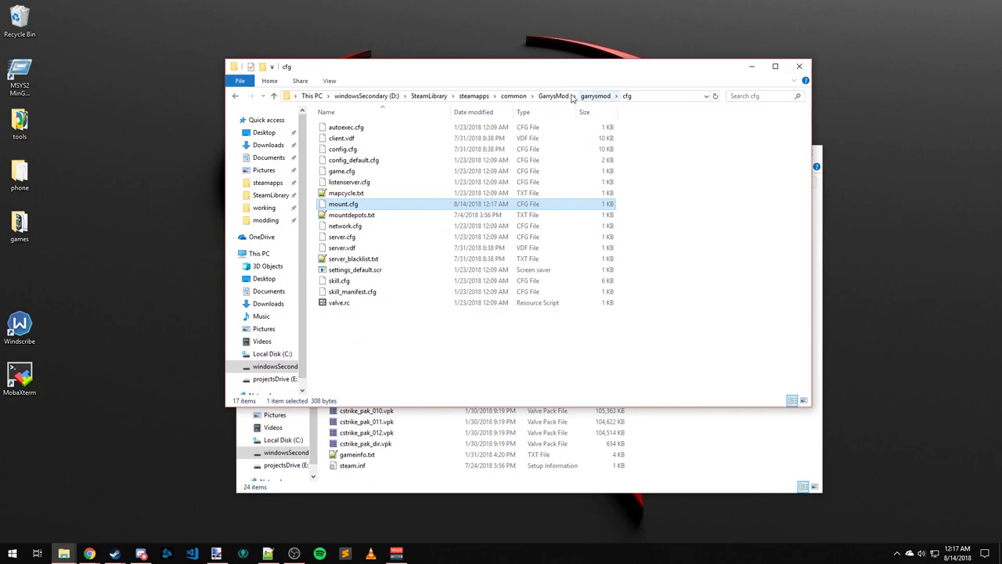
- Go up to the GarrysMod folder, enter bin and select hammer.exe
click(274, 96)
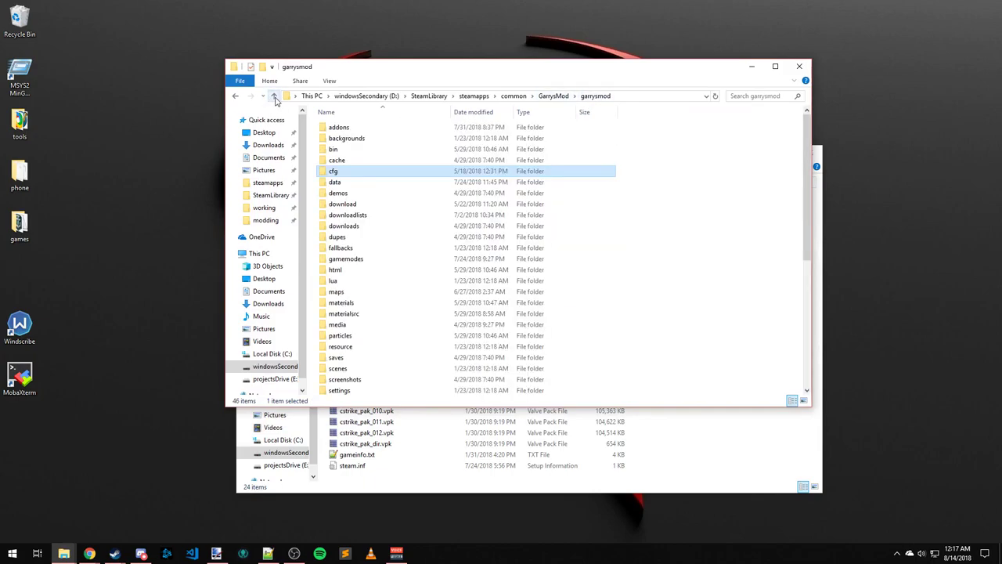
click(274, 96)
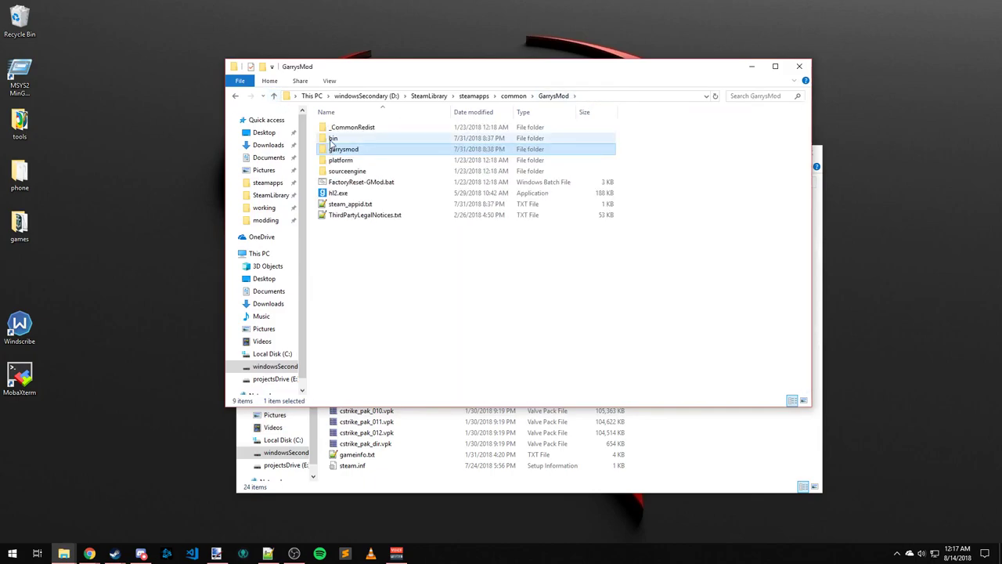
mouse_move(343, 149)
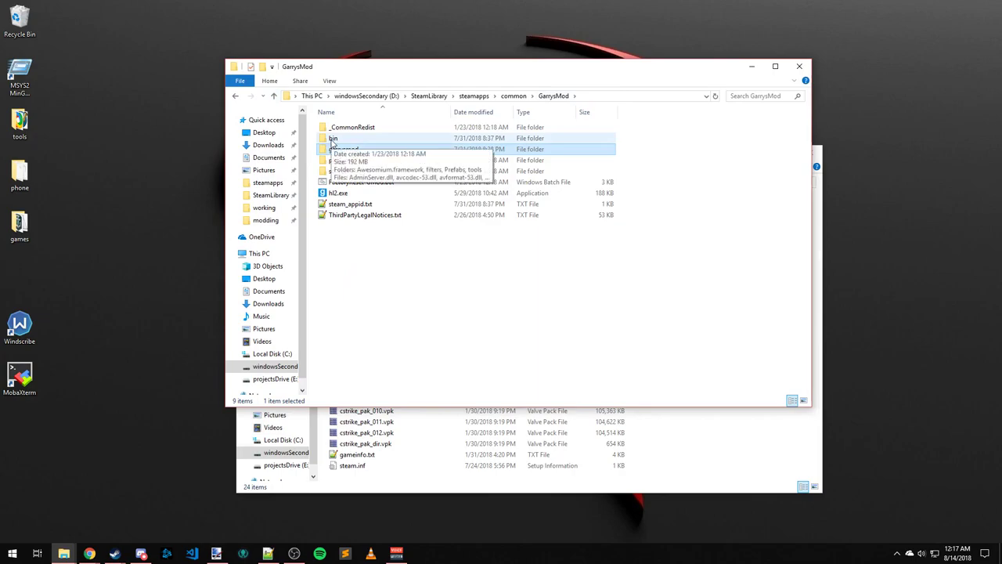
double_click(334, 138)
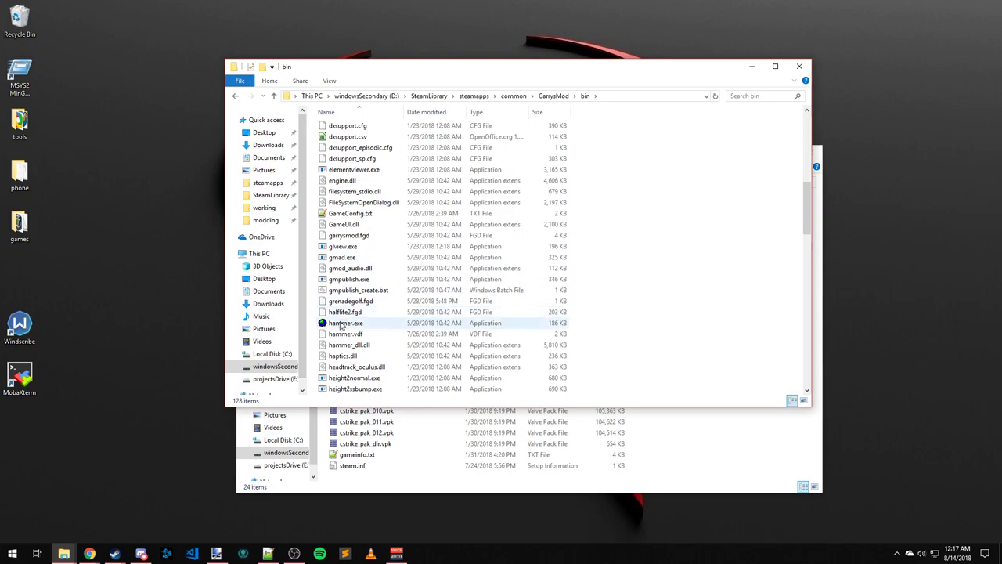
click(346, 322)
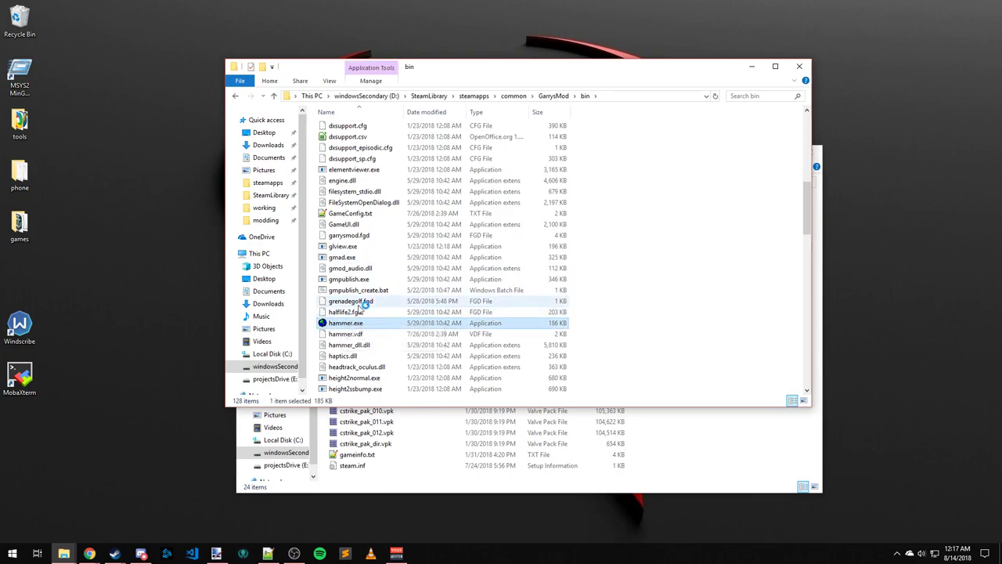
mouse_move(351, 300)
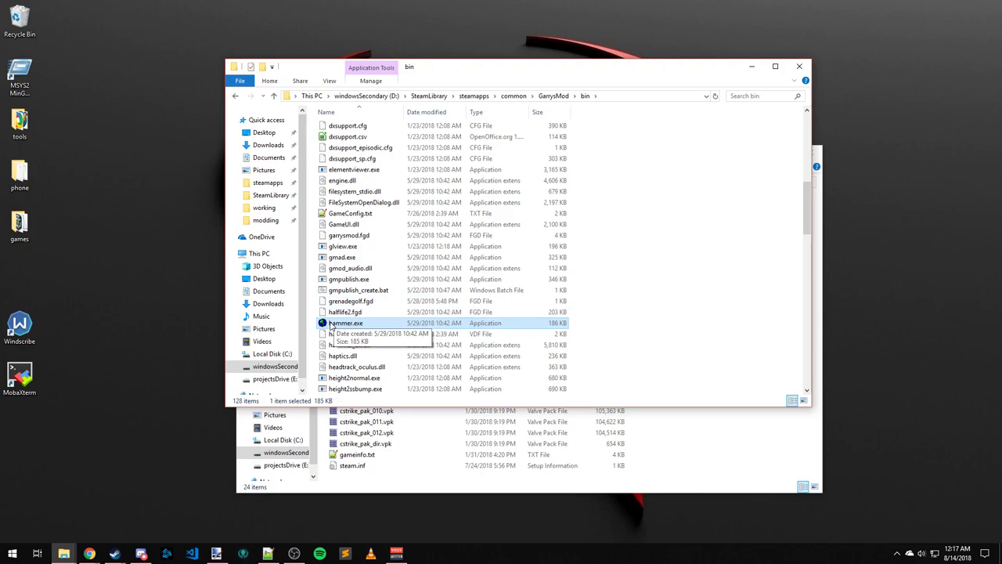
- Launch Hammer, start a new map and close the Messages window listing the cstrike search path
double_click(344, 322)
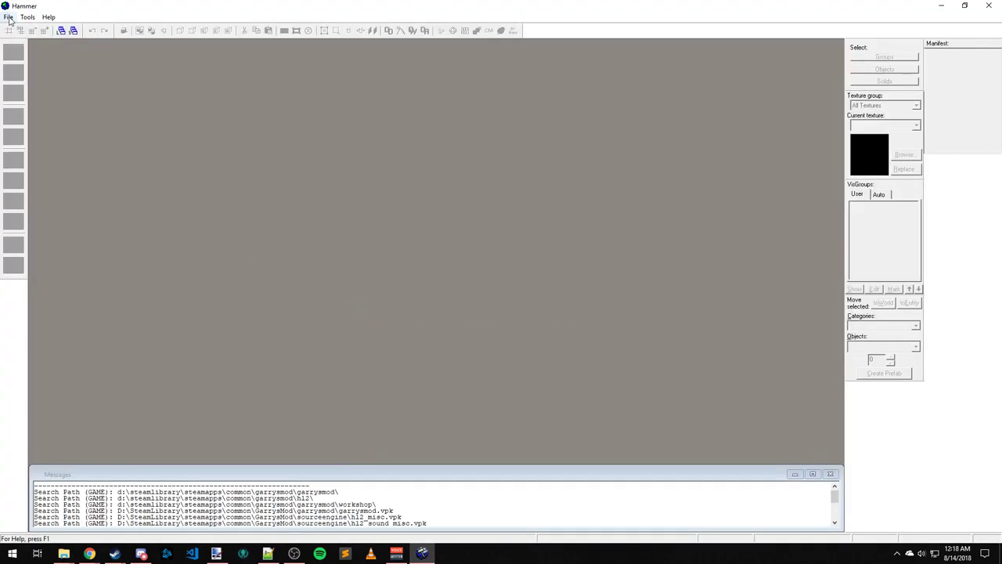
click(9, 16)
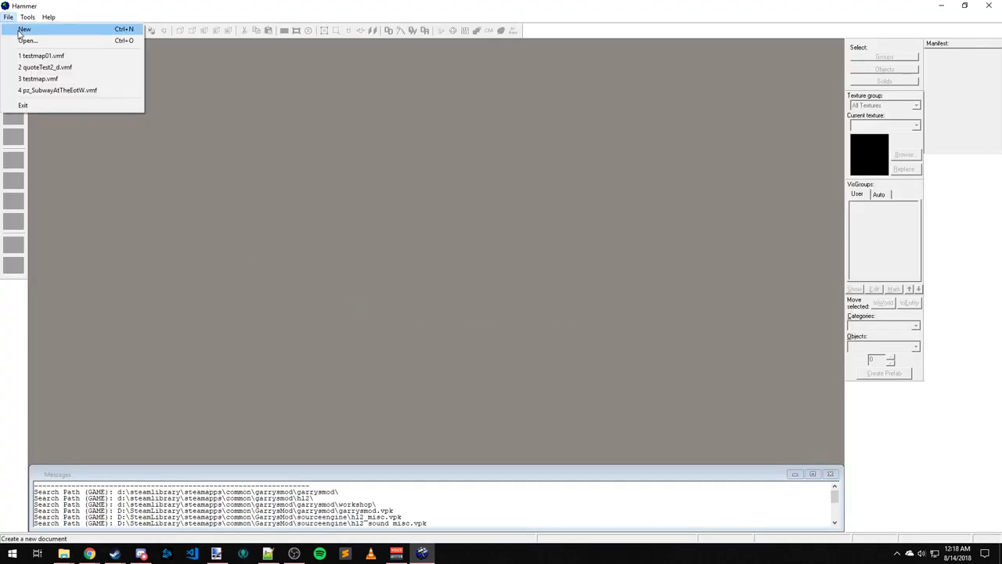
click(25, 28)
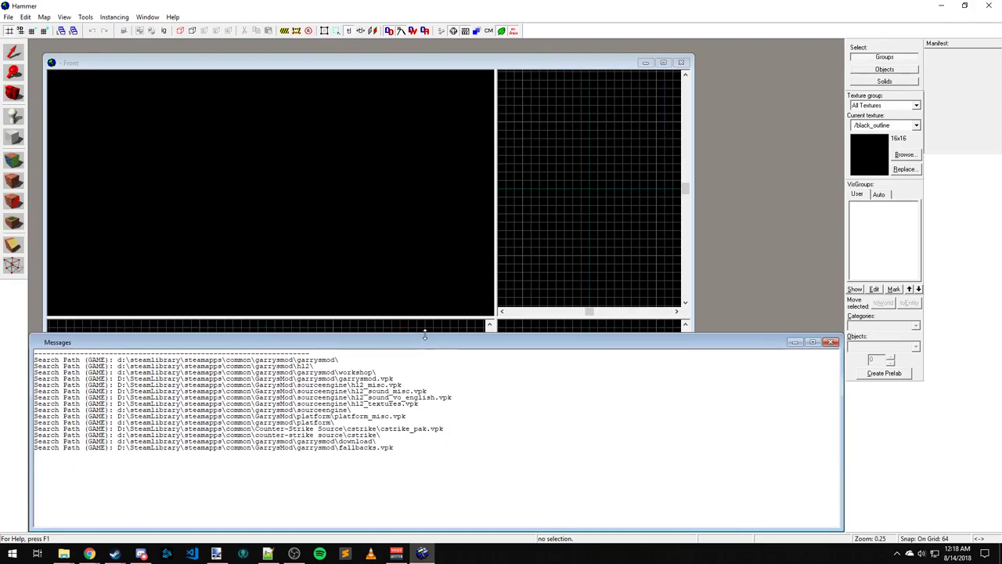
drag(426, 342, 426, 325)
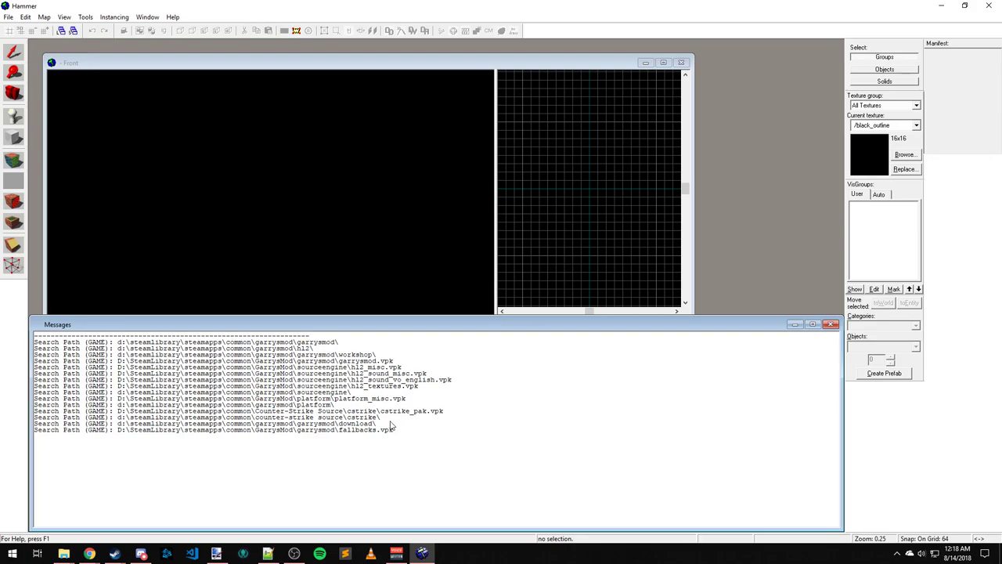
mouse_move(374, 424)
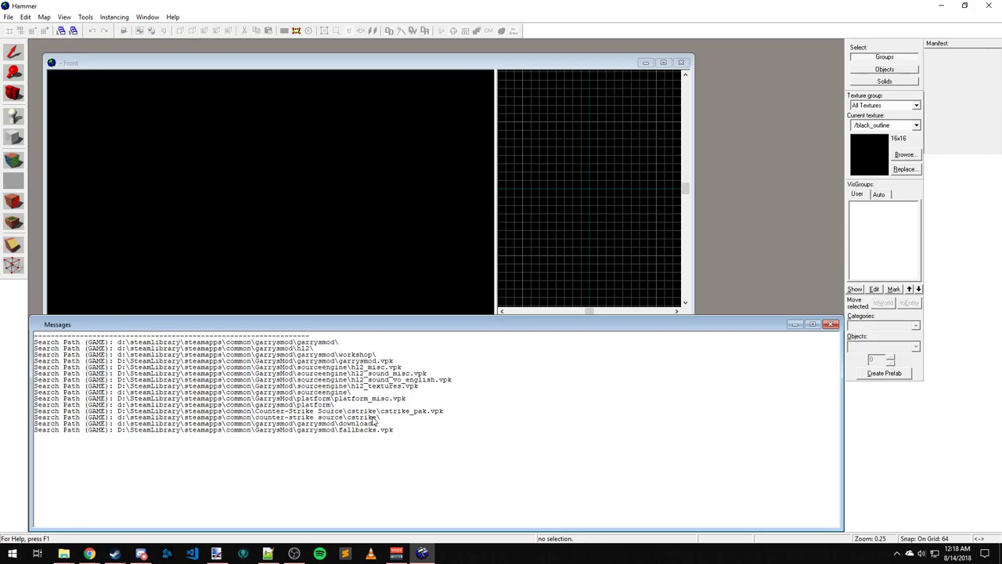
click(830, 324)
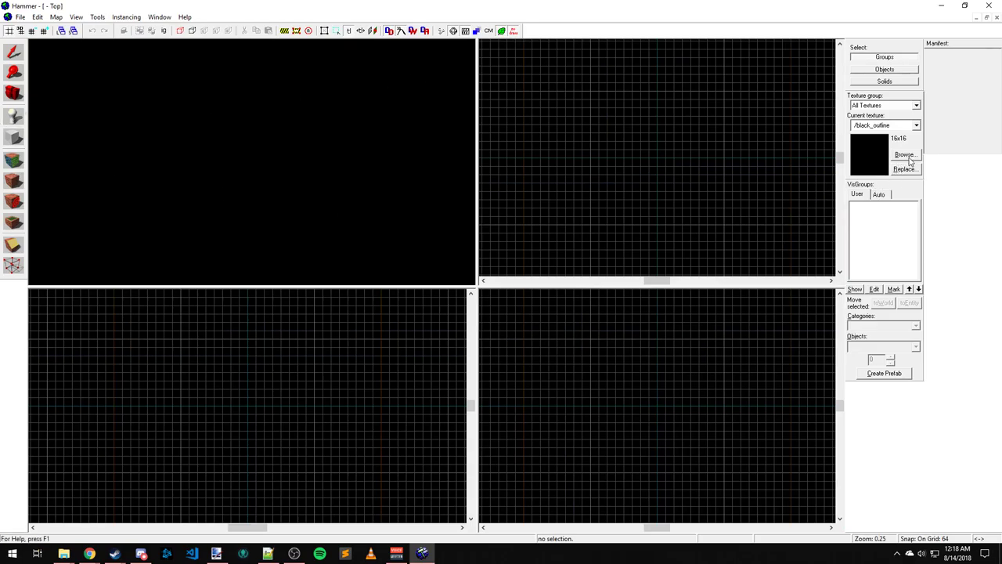
- Place a prop_static and set its world model to props/cs_assault/acunit02.mdl
click(905, 155)
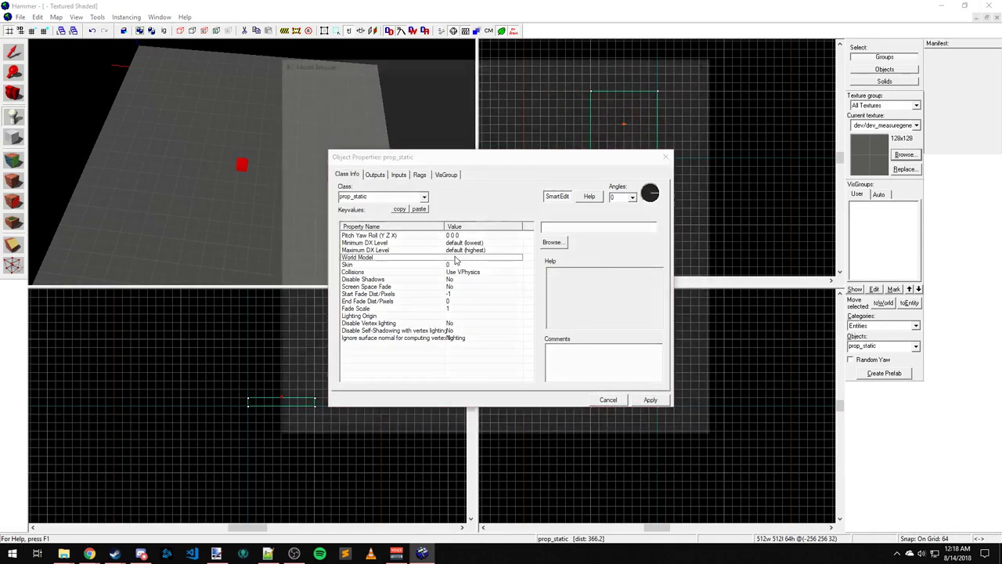
click(554, 241)
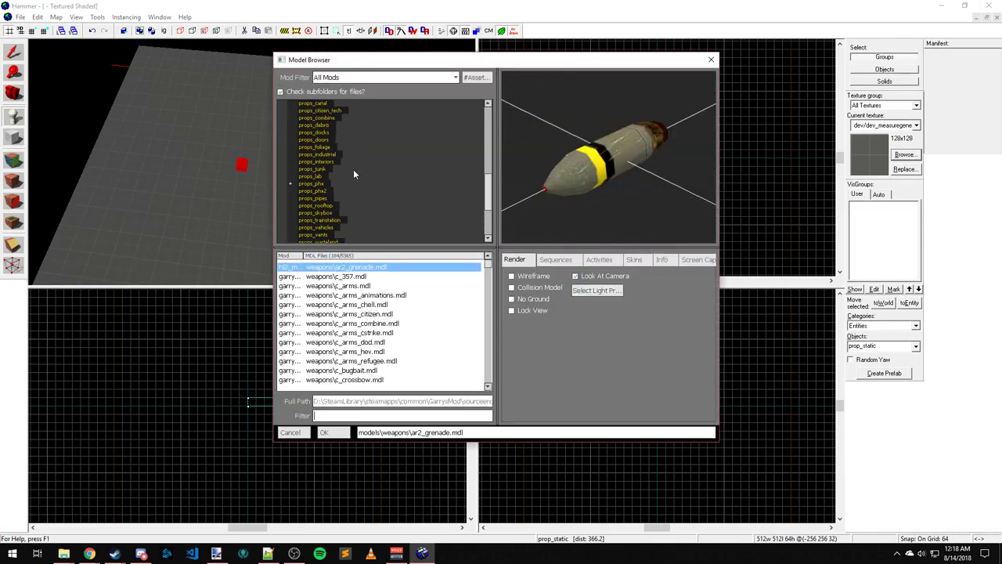
scroll(up, 3)
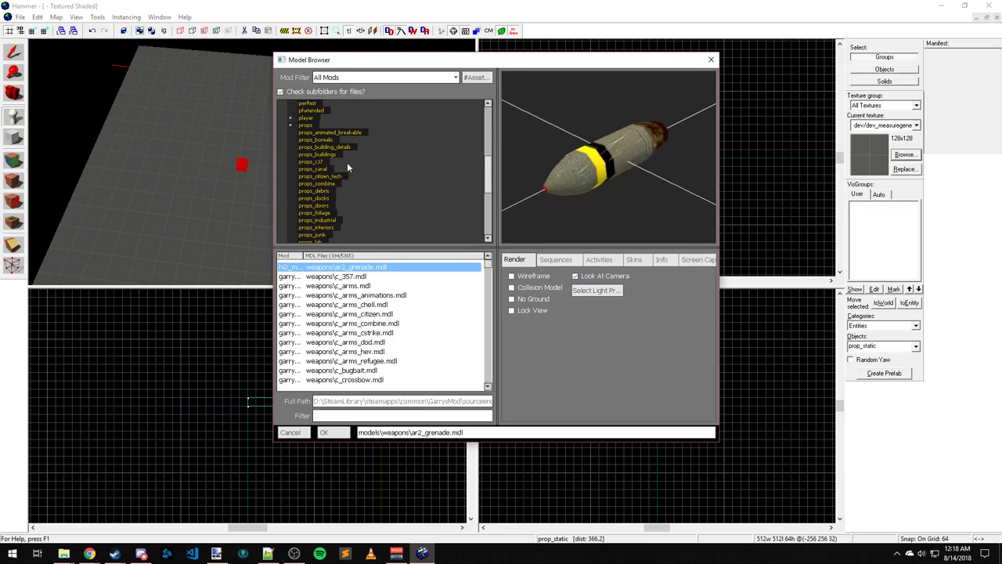
click(291, 126)
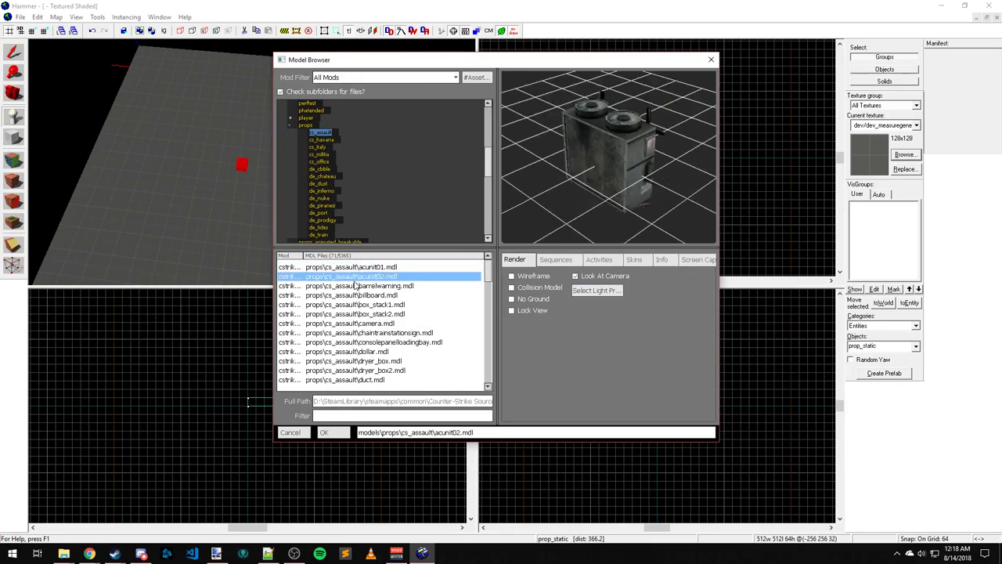
click(324, 432)
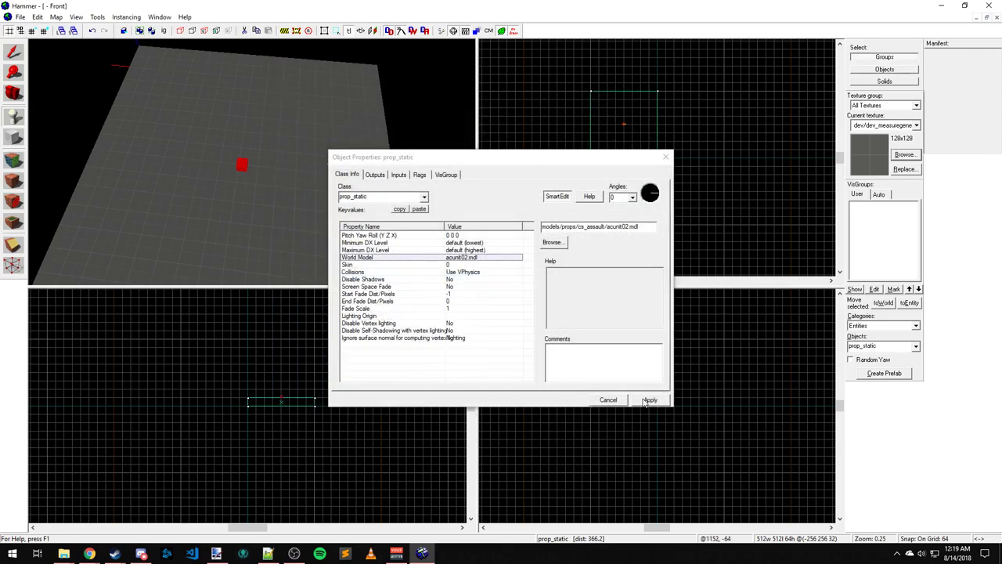
click(650, 401)
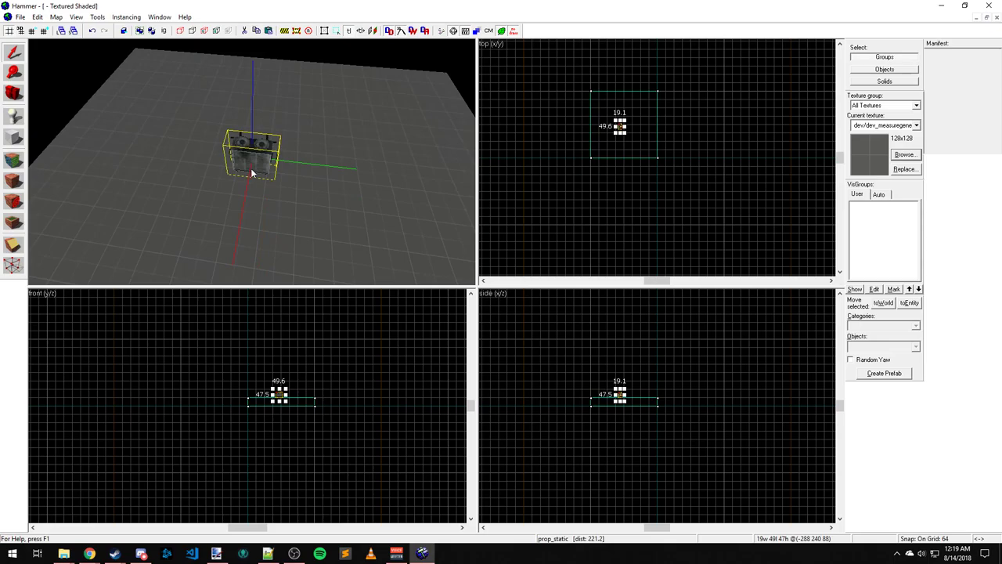
- Preview the first hostage player model in the browser, cancel, and close the map
double_click(252, 154)
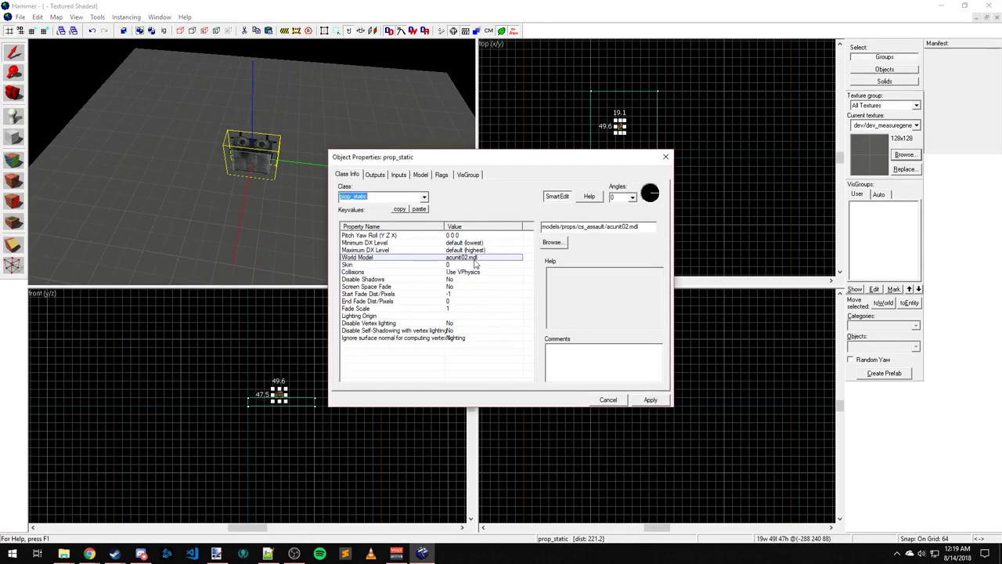
click(553, 241)
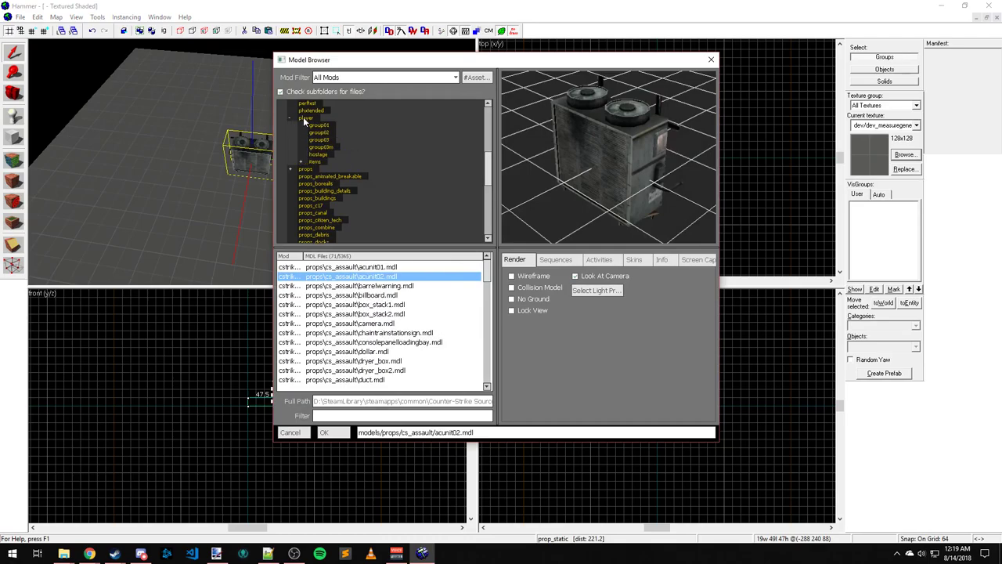
click(318, 154)
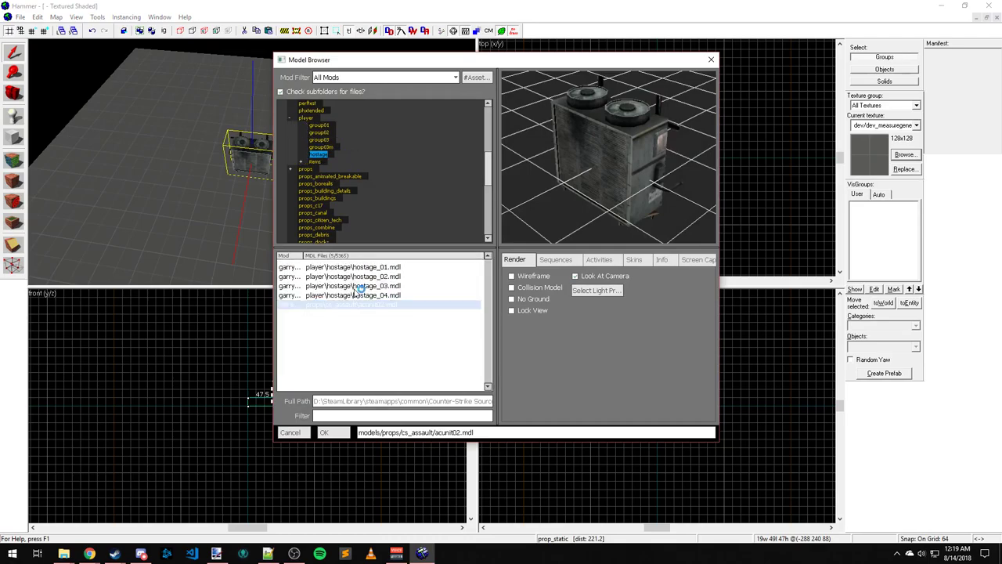
click(353, 266)
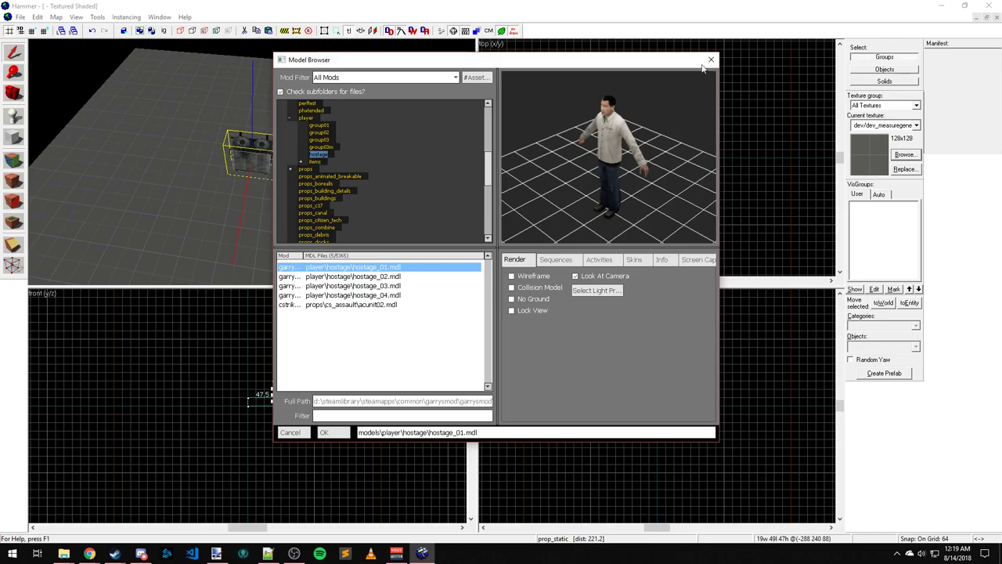
click(711, 59)
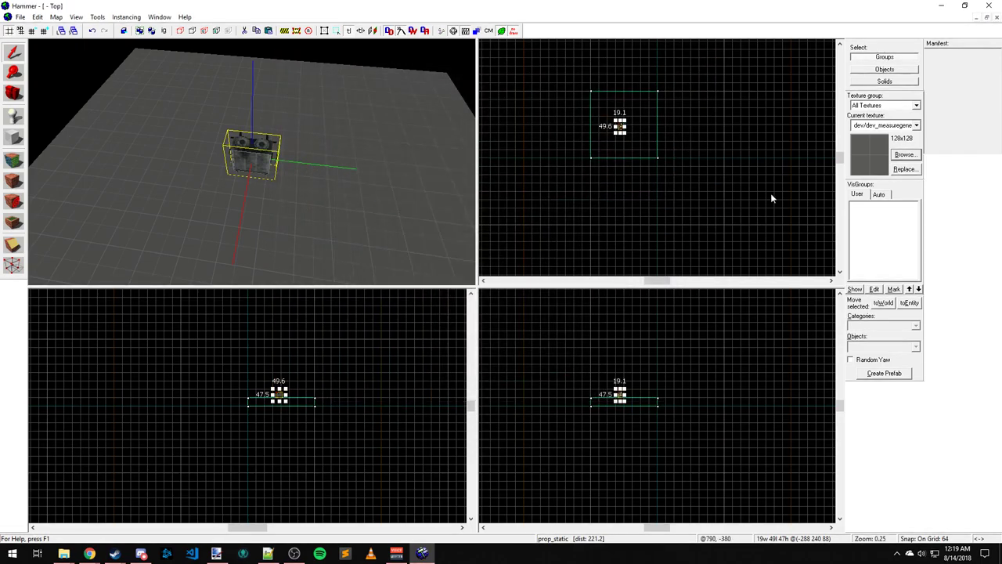
mouse_move(908, 37)
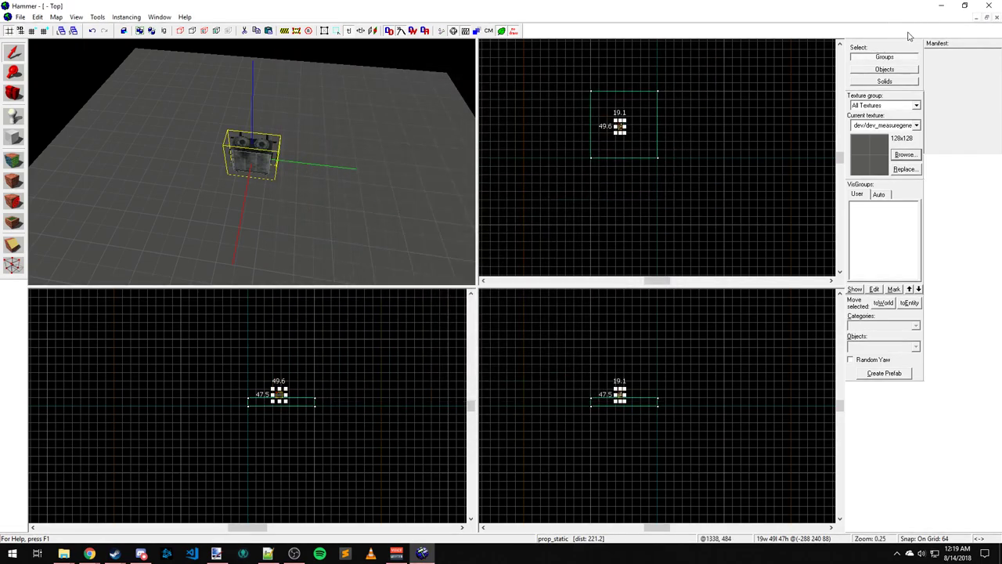
click(990, 6)
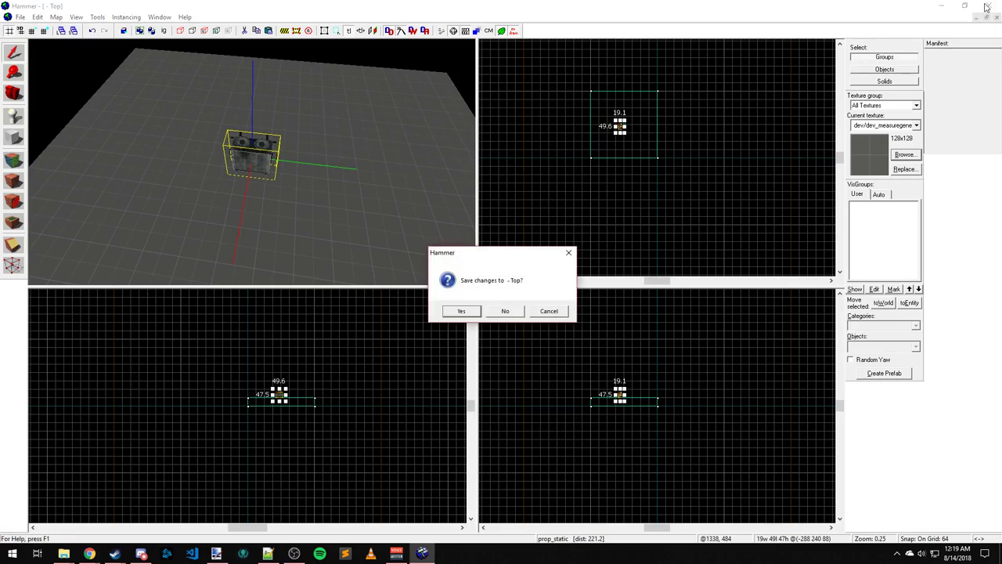
- Answer the save prompt to close the map and return to mount.cfg in Notepad++
click(504, 310)
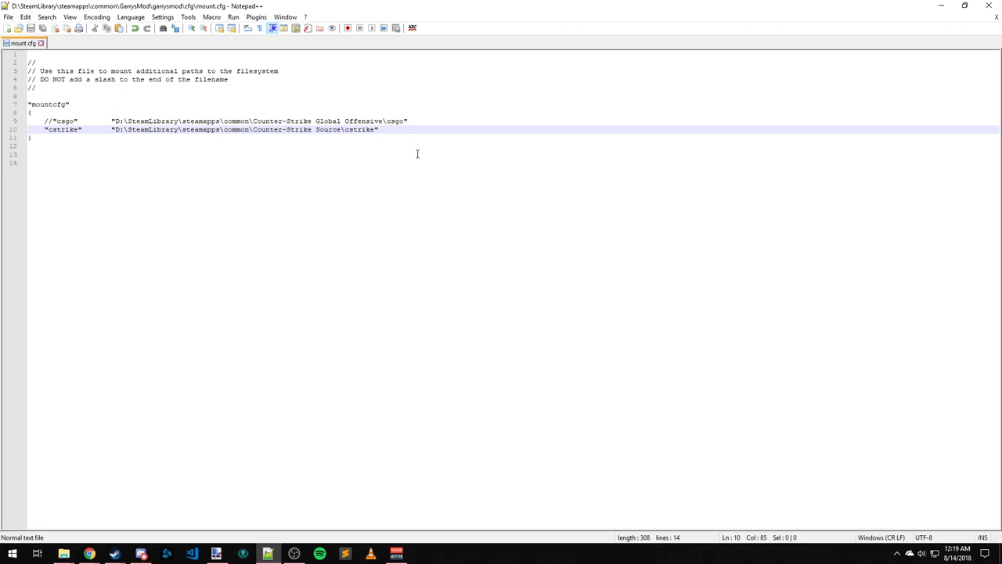
mouse_move(416, 108)
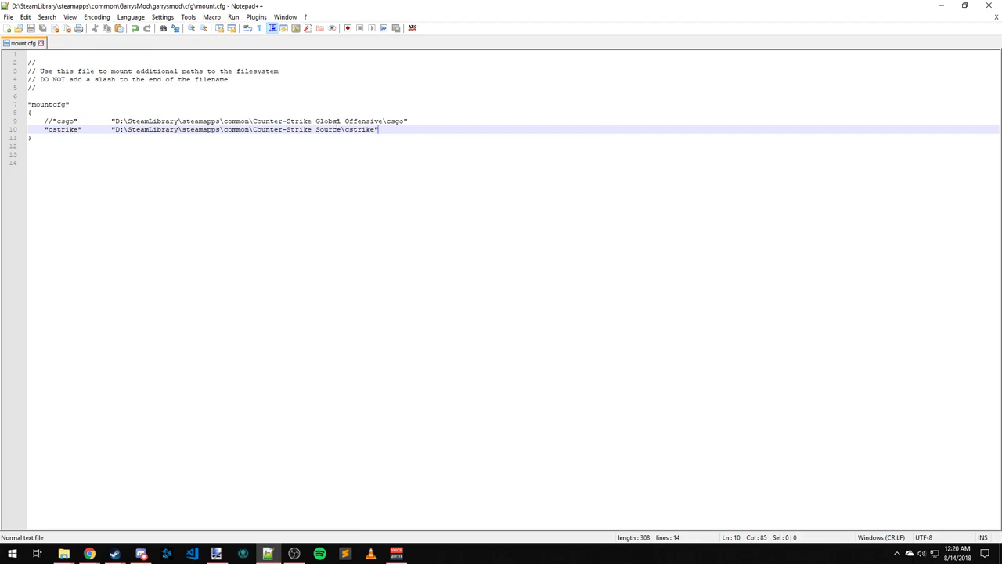
mouse_move(332, 113)
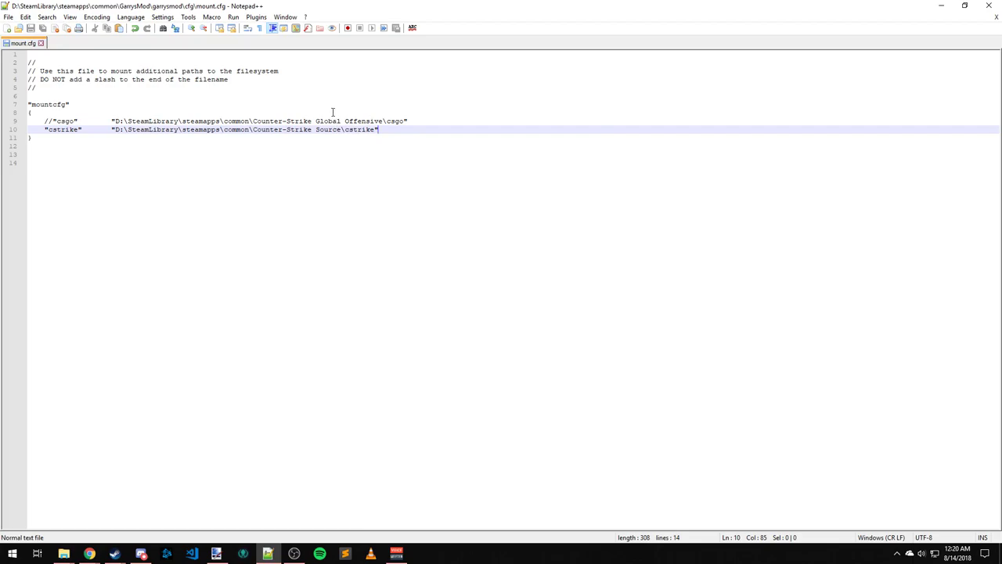
mouse_move(384, 113)
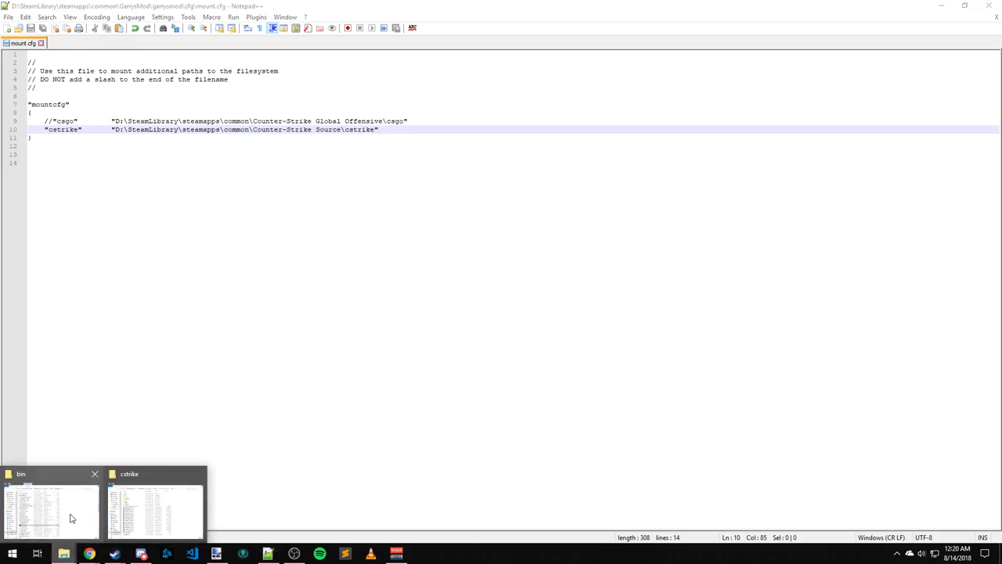
- Find Day of Defeat: Source in the Steam library's installed games
click(154, 509)
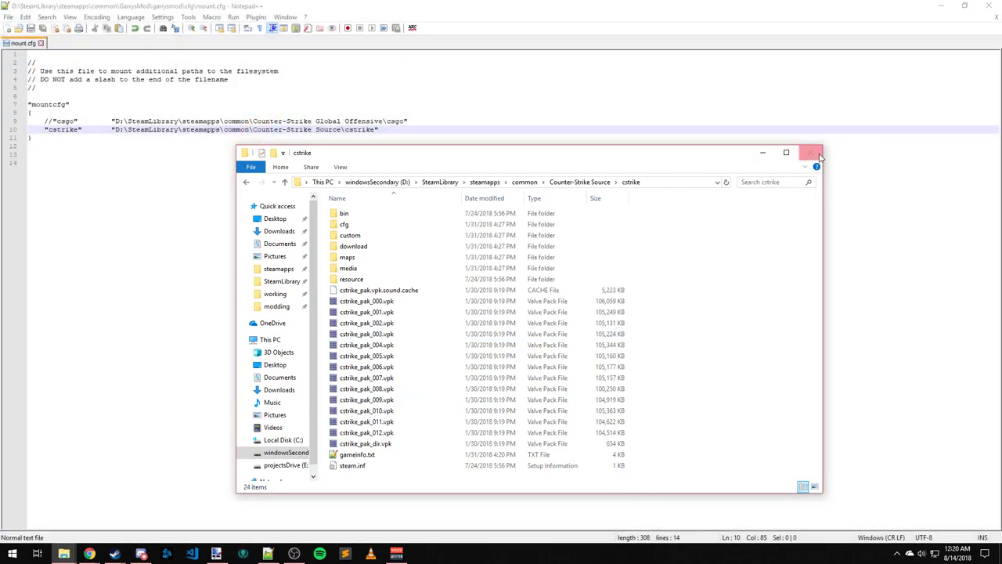
click(812, 152)
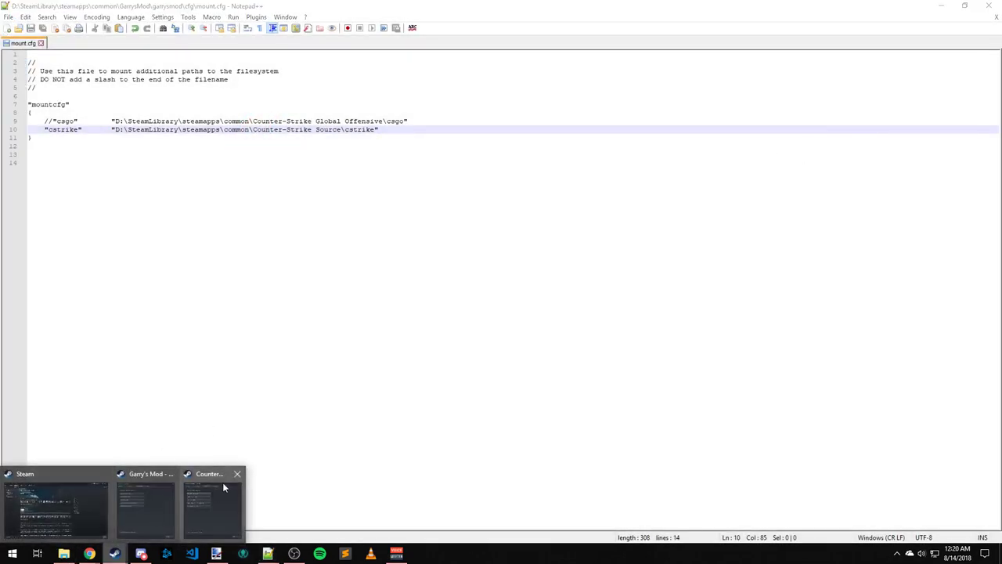
click(212, 509)
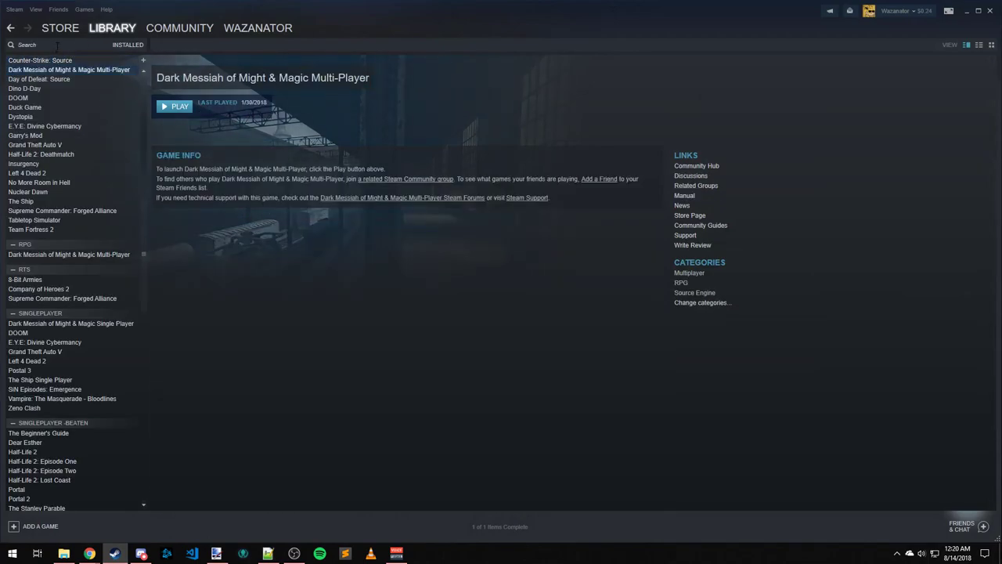
text(da)
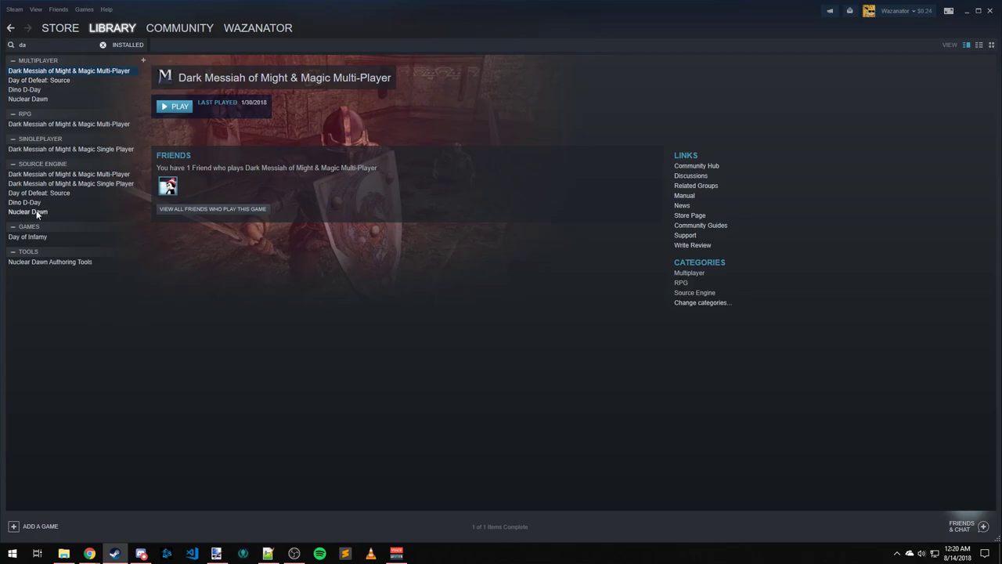
text(4)
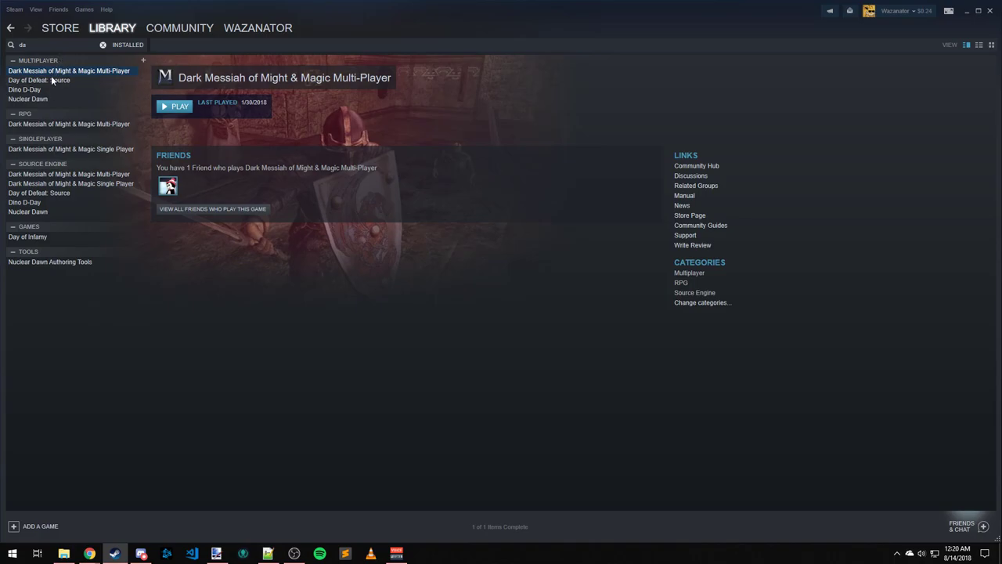
click(37, 79)
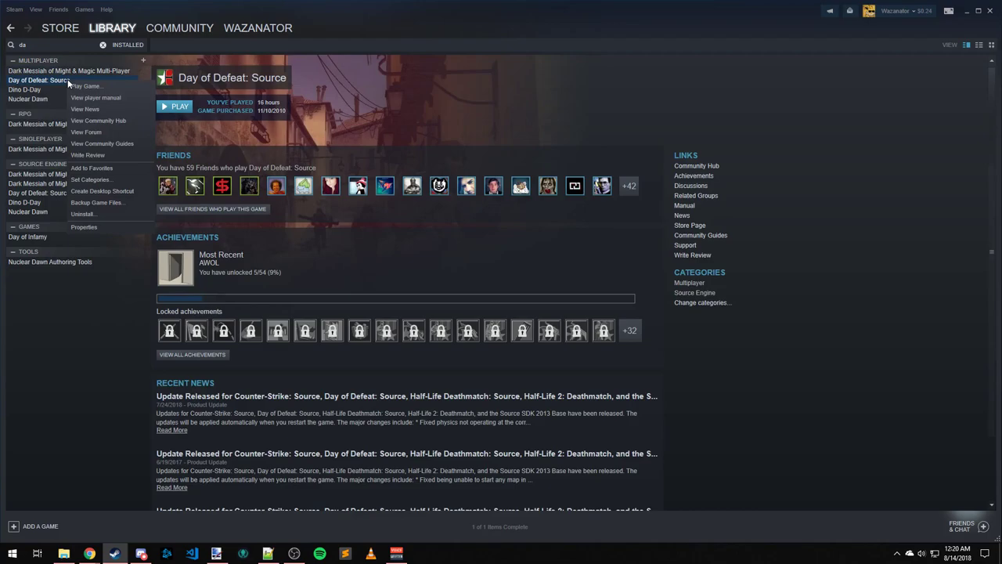
mouse_move(85, 227)
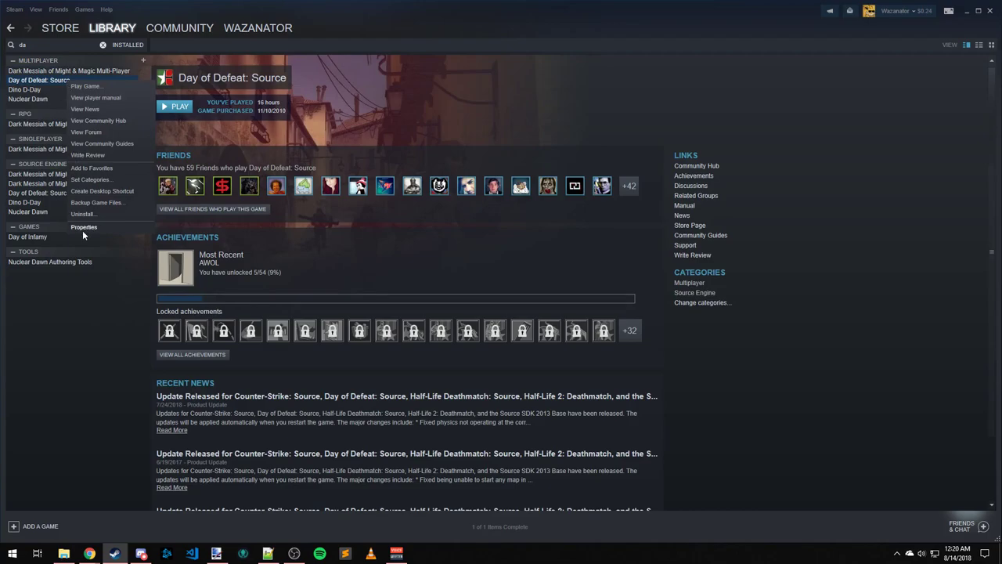
- Browse Day of Defeat: Source's local files from its Properties
click(85, 227)
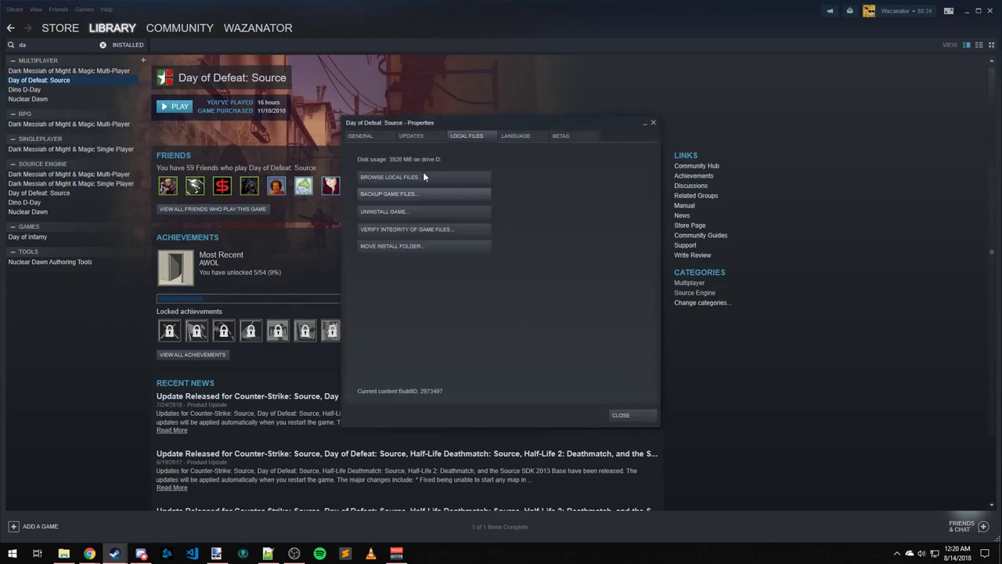
click(390, 177)
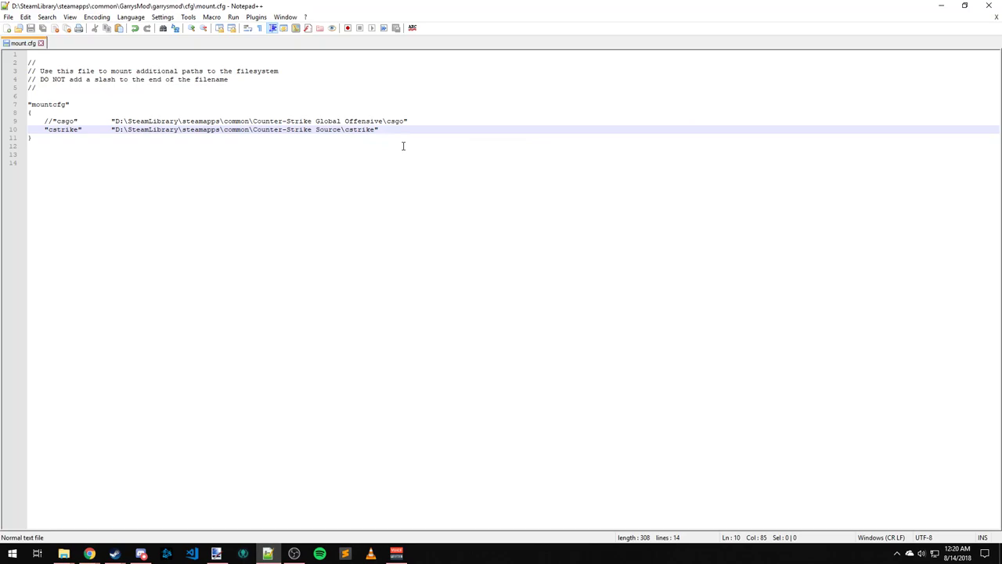
- Add the "dod" entry "D:\SteamLibrary\steamapps\common\Day of Defeat Source\dod" to mount.cfg
text(")
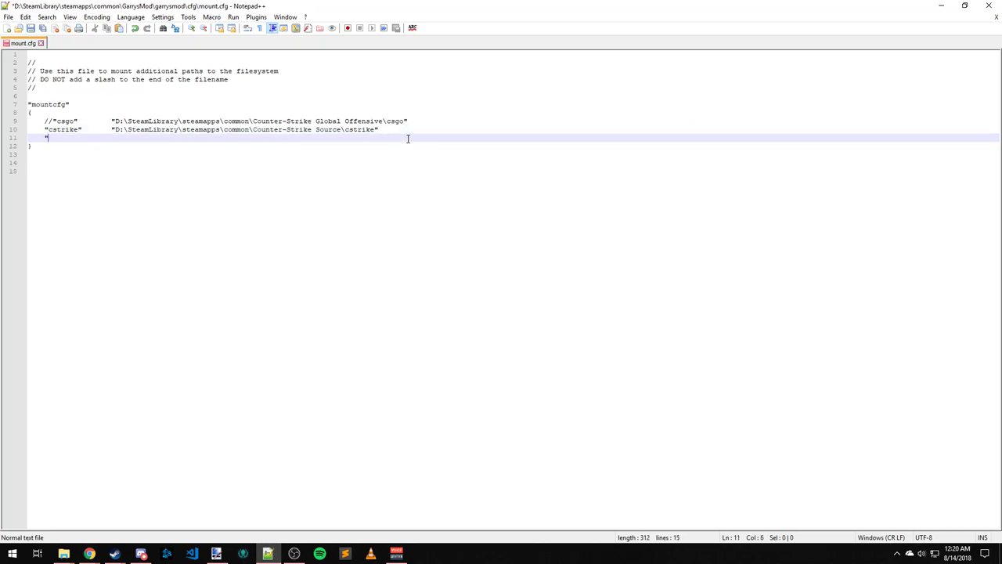
text(dod)
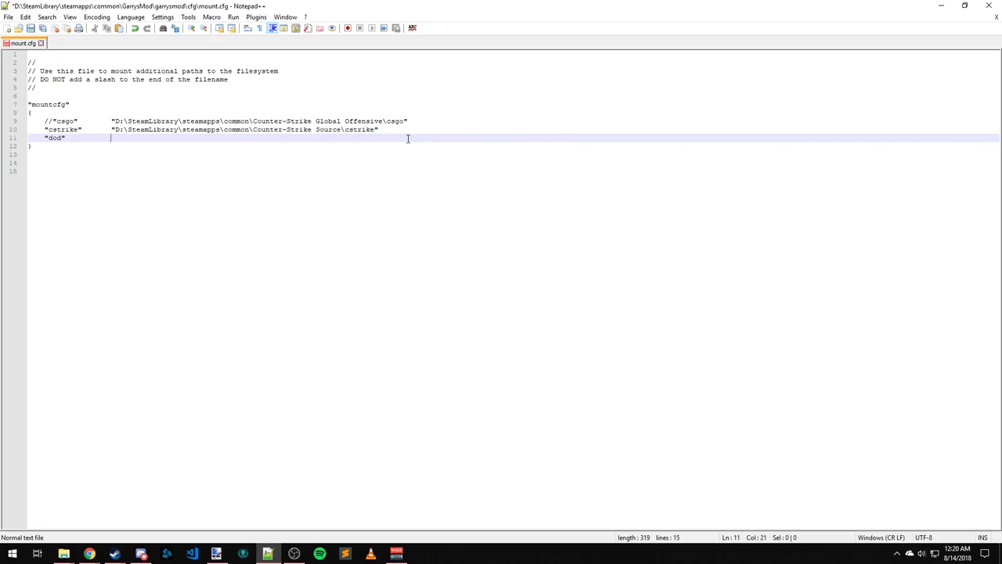
text("D:\SteamLibrary\steamapps\common\Day of Defeat Source\dod")
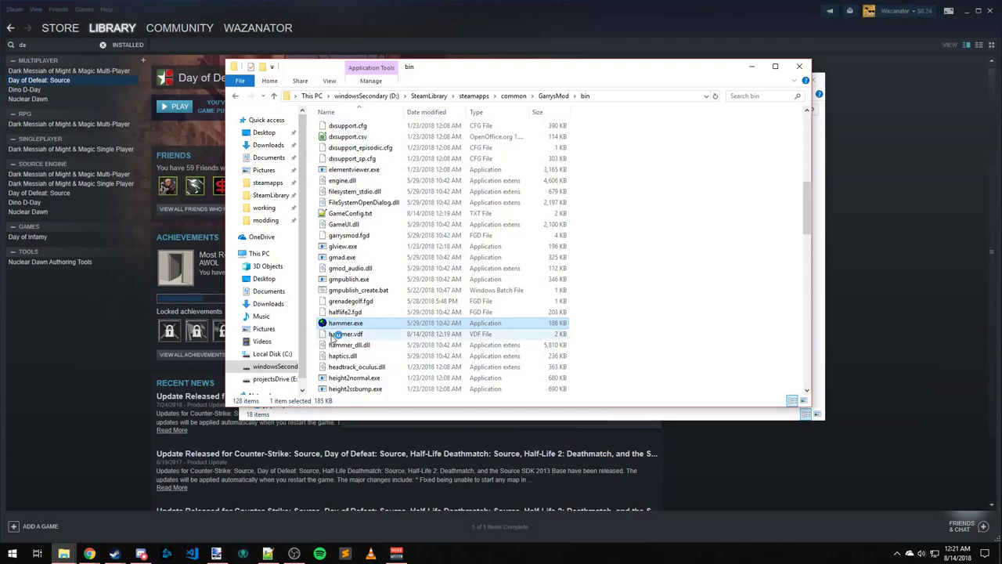
- Launch Hammer and choose prop_static as the entity to place
double_click(345, 323)
text(stat)
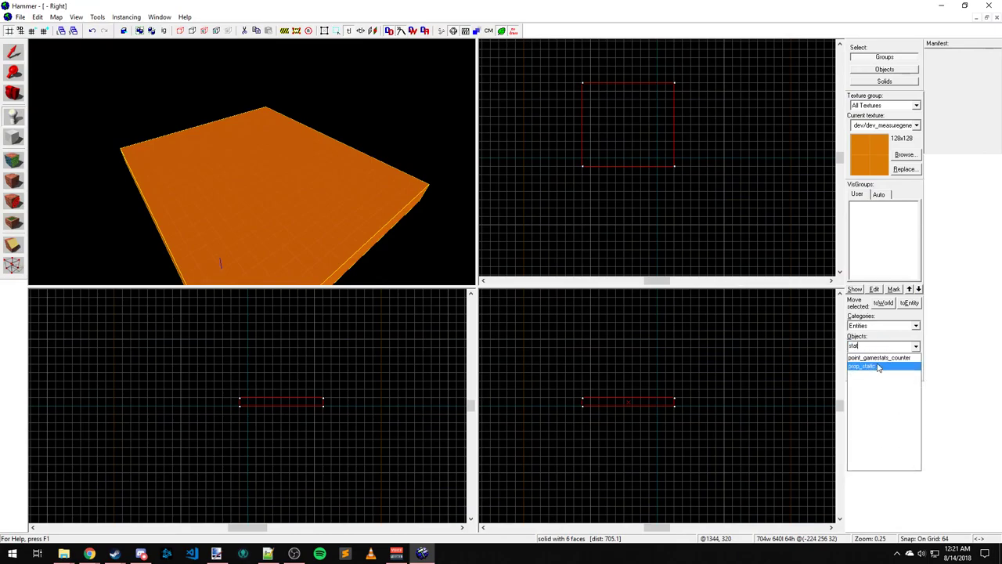
click(864, 367)
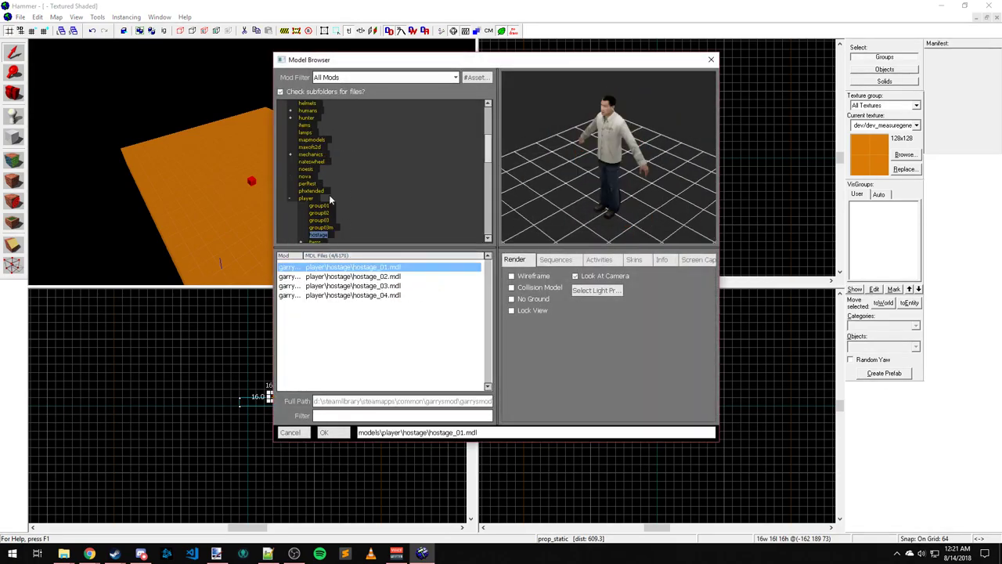
- Preview the DoD American rifleman and sniper player models in the model browser
click(291, 198)
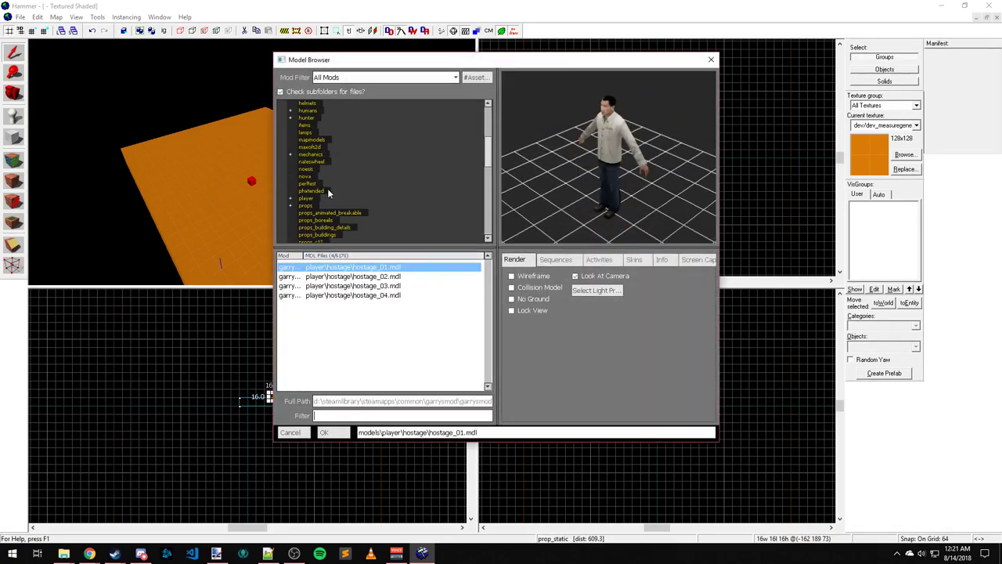
scroll(down, 3)
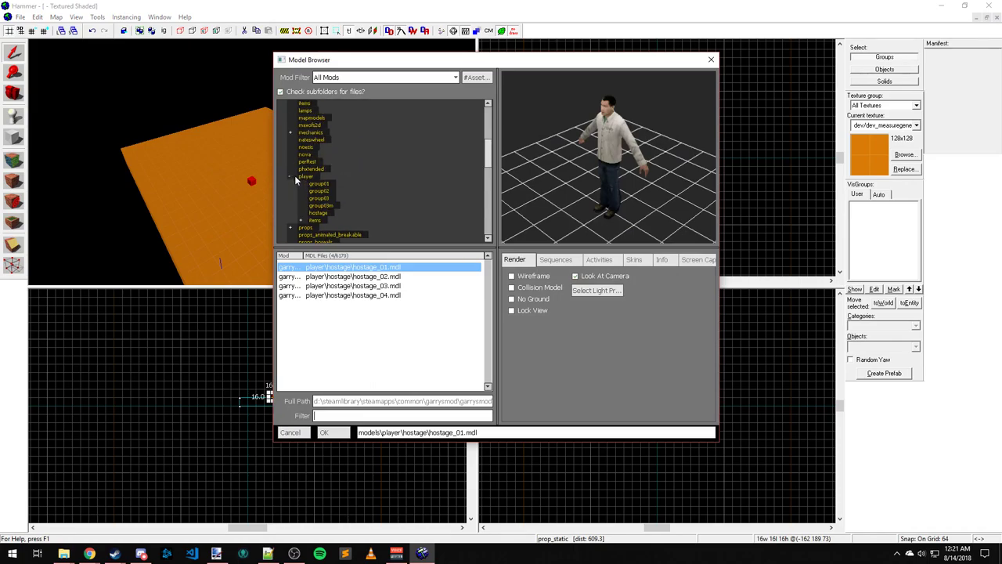
click(305, 176)
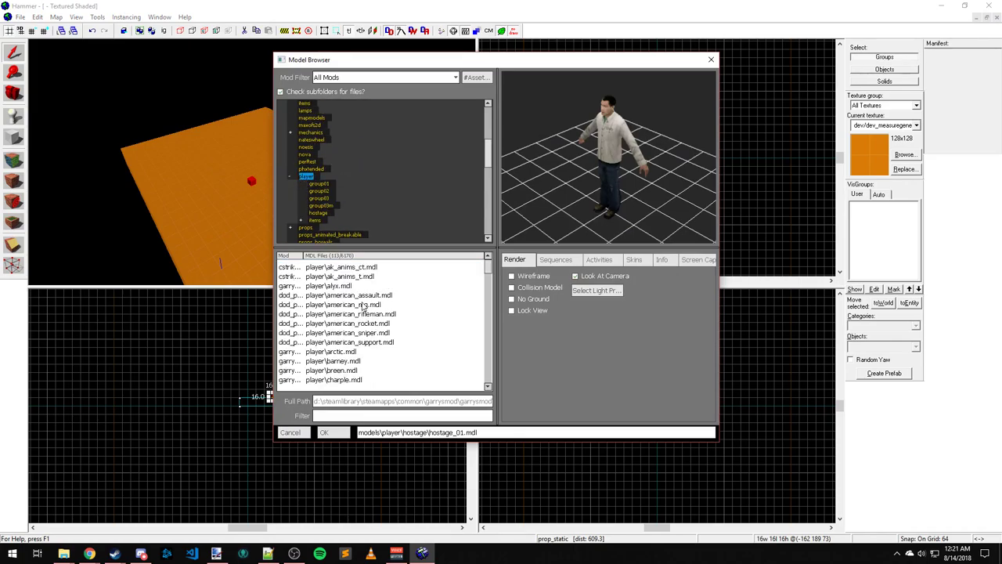
click(351, 313)
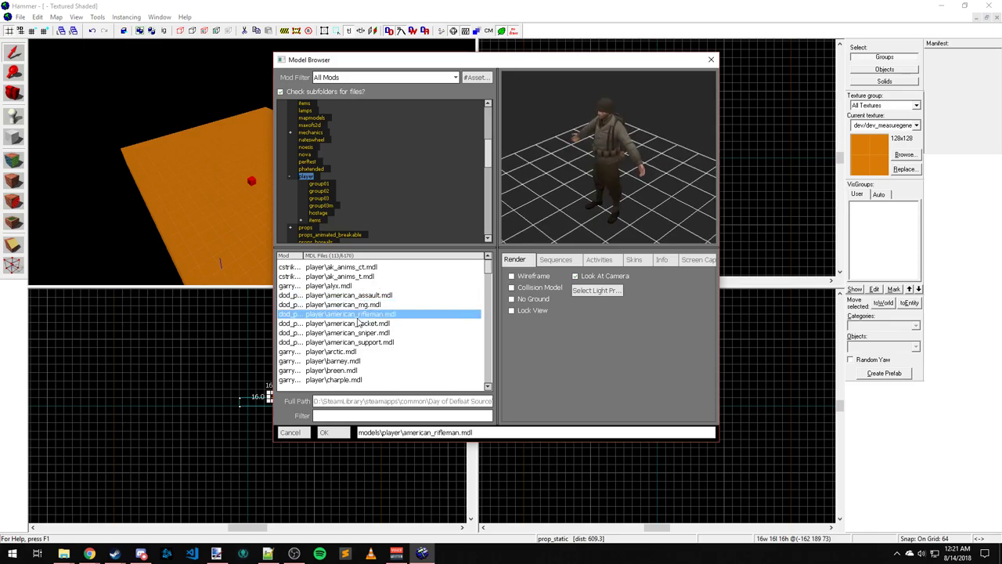
click(347, 332)
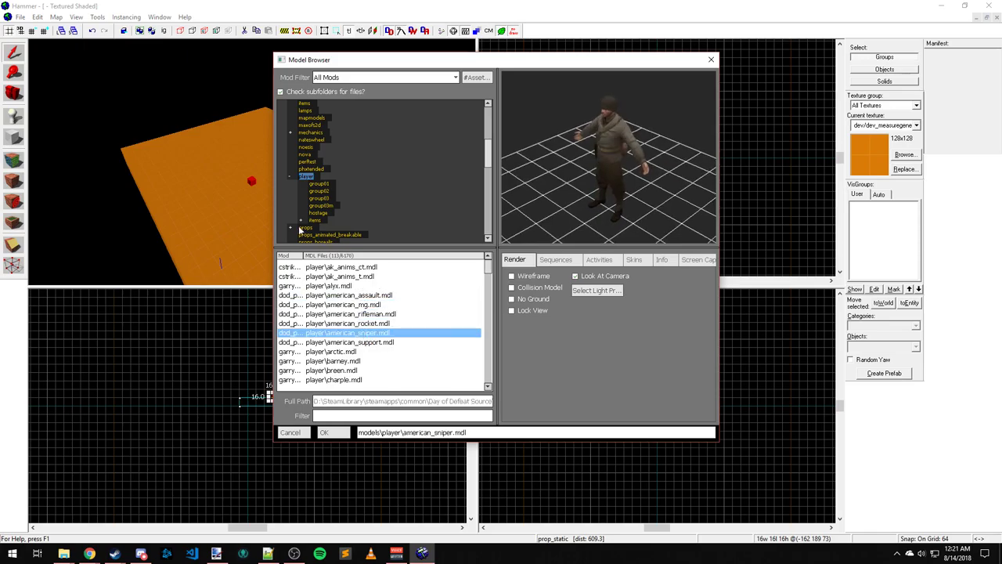
- Preview the props_normandy dogpile and snowy dogpile props
scroll(down, 3)
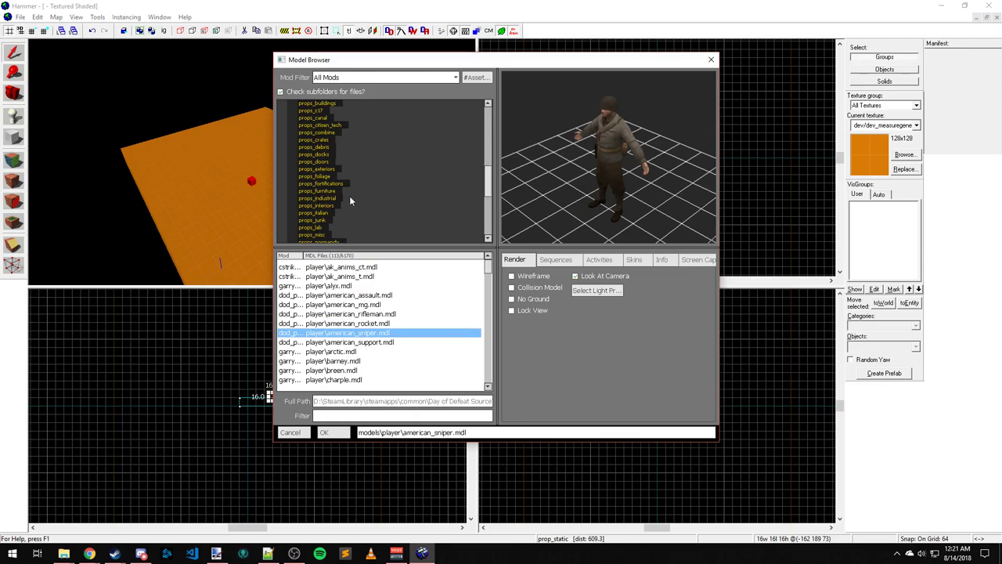
scroll(down, 3)
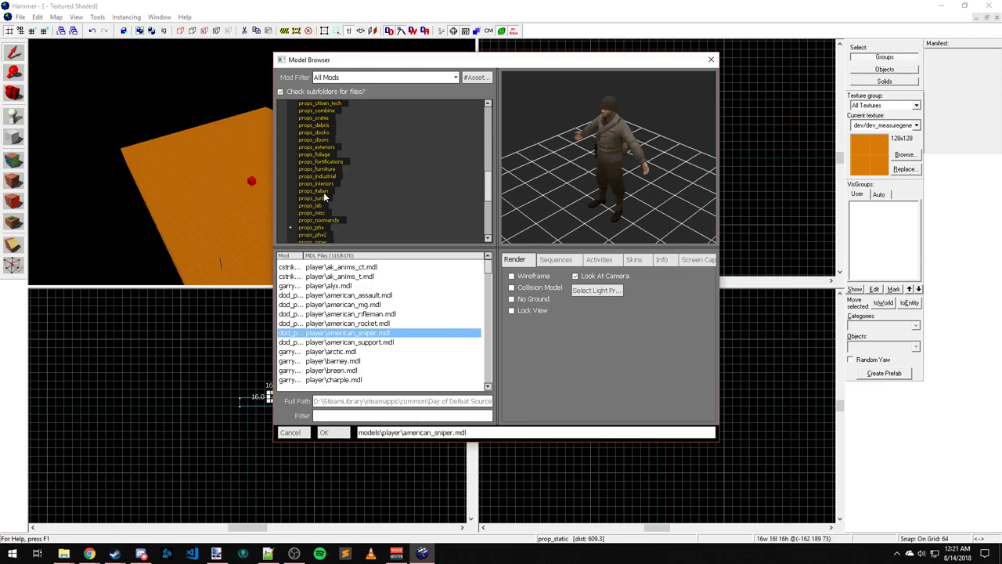
click(319, 219)
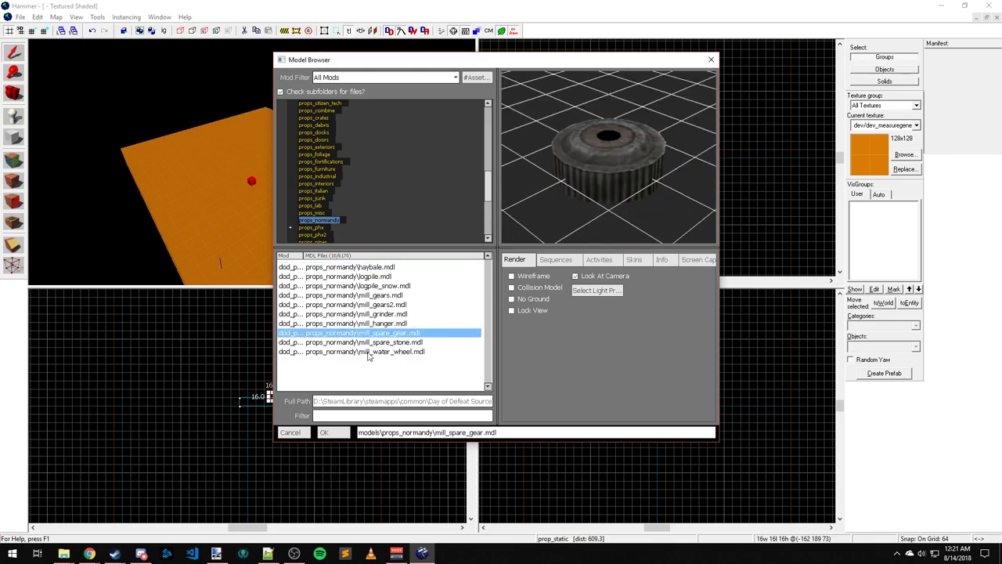
click(349, 285)
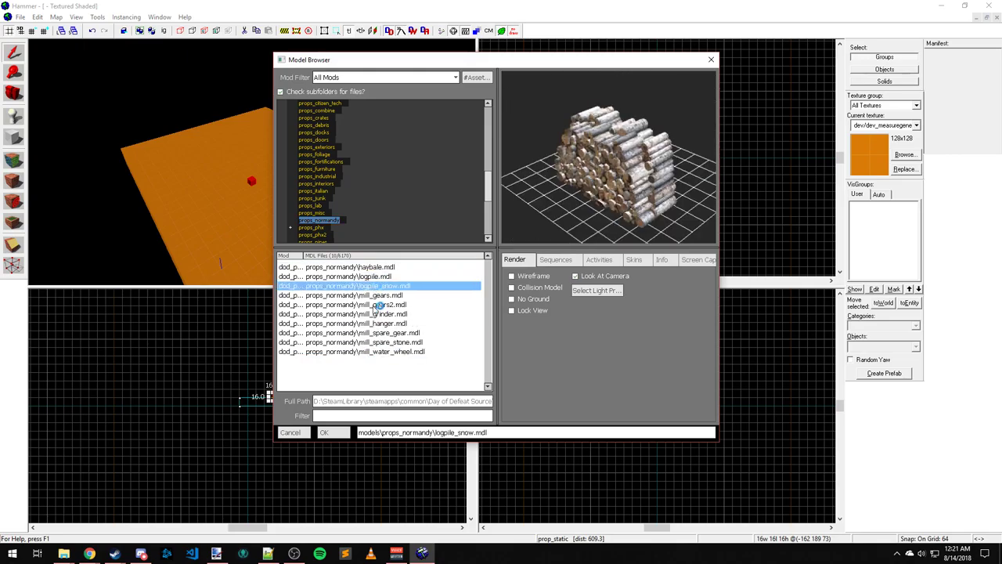
click(348, 276)
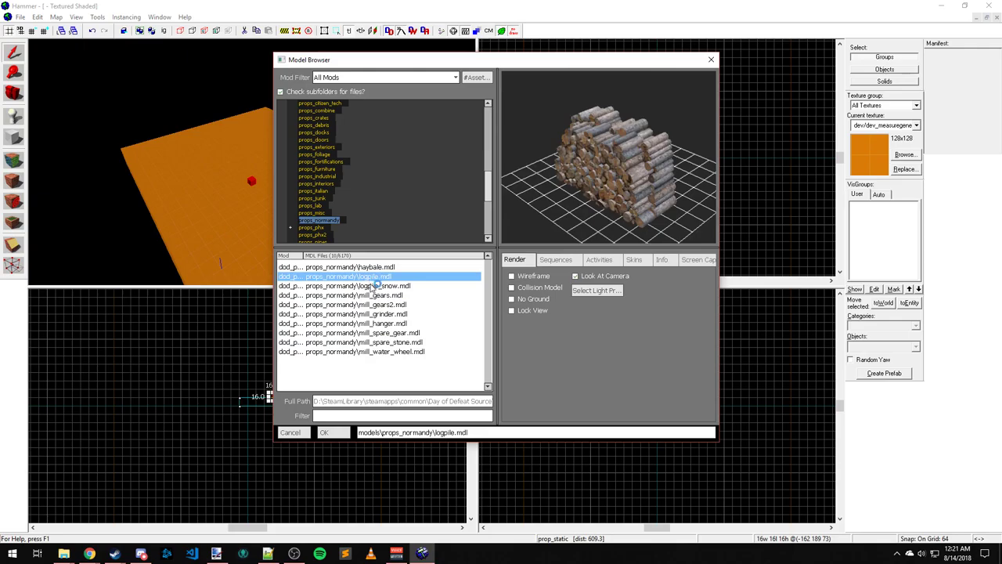
click(357, 285)
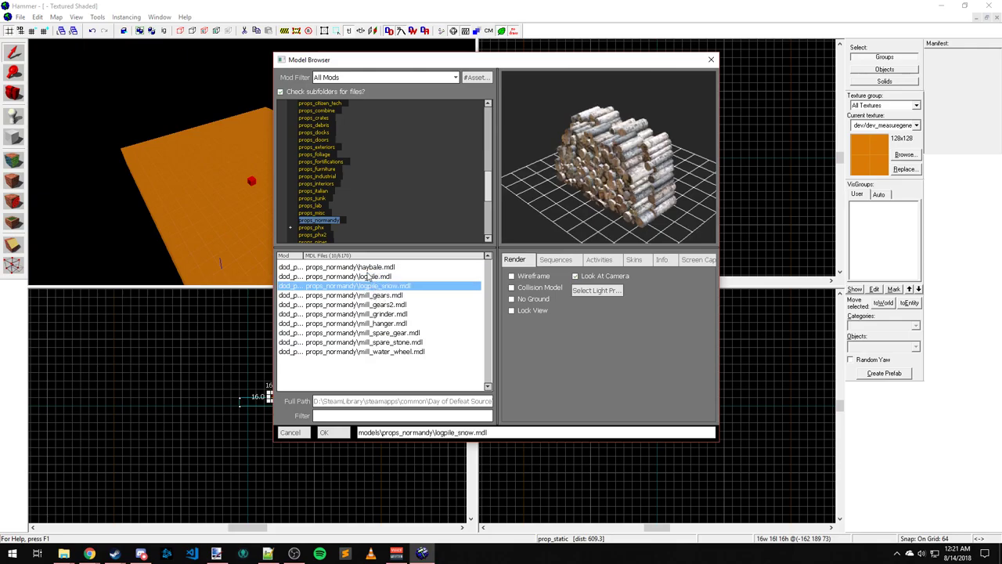
click(357, 304)
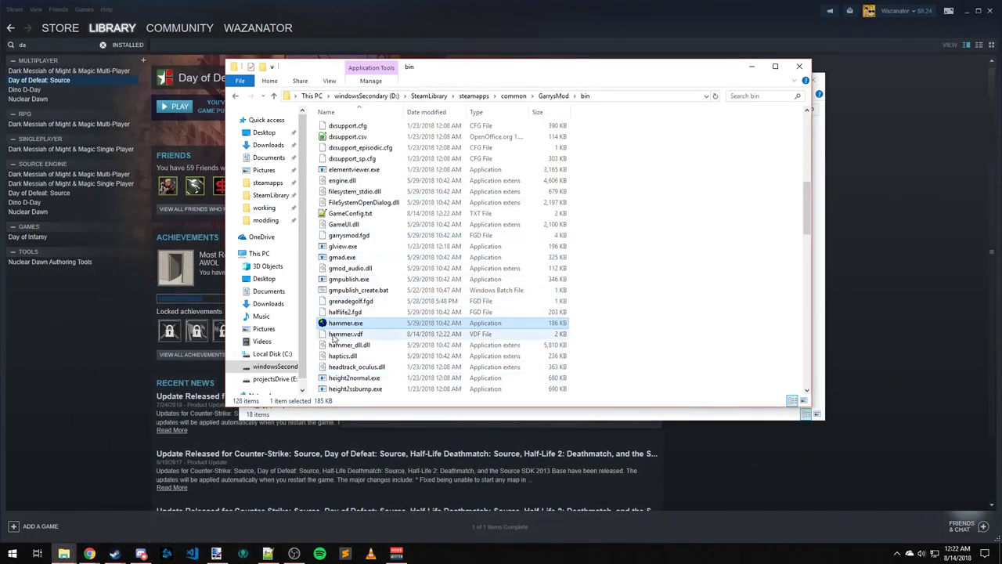
- Relaunch hammer.exe from the Garry's Mod bin folder so the new mounts load
double_click(344, 323)
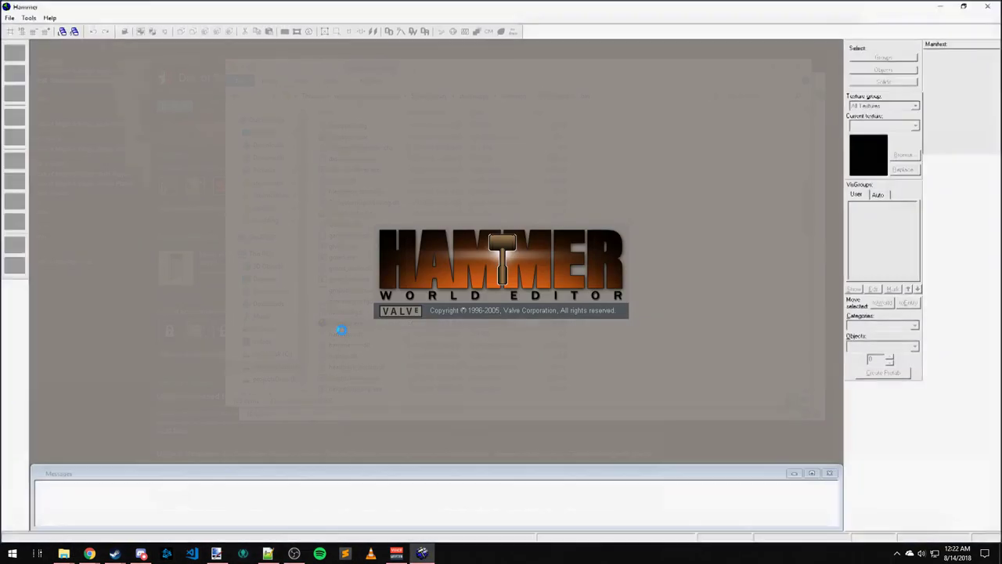
- Reopen the test map with the orange floor from the recent files list
click(9, 16)
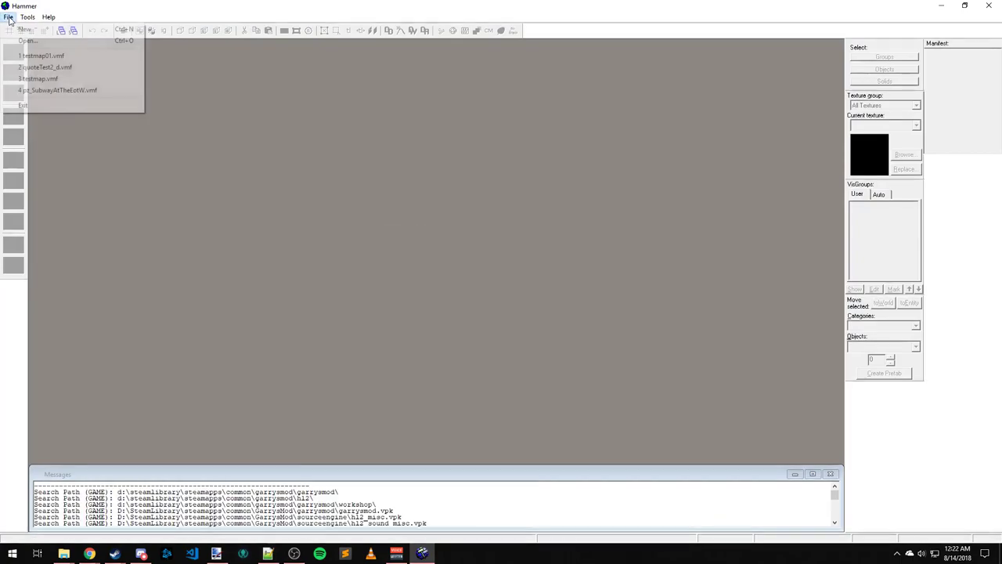
click(28, 41)
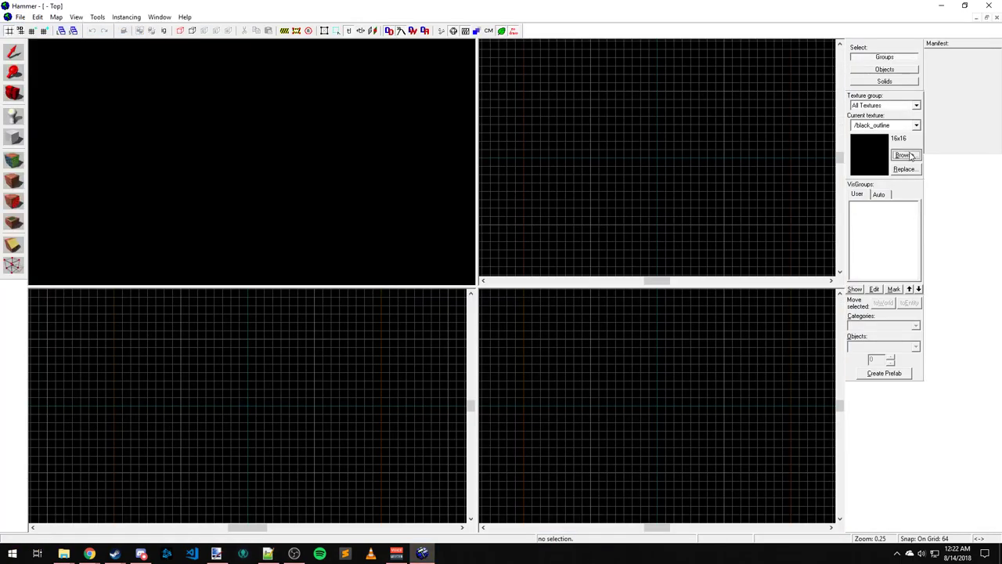
click(902, 155)
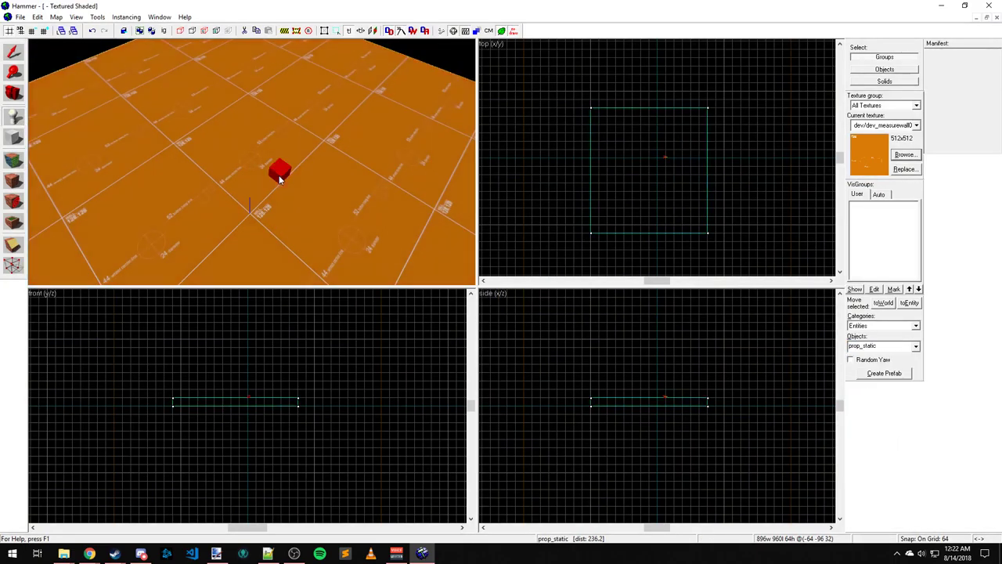
double_click(279, 172)
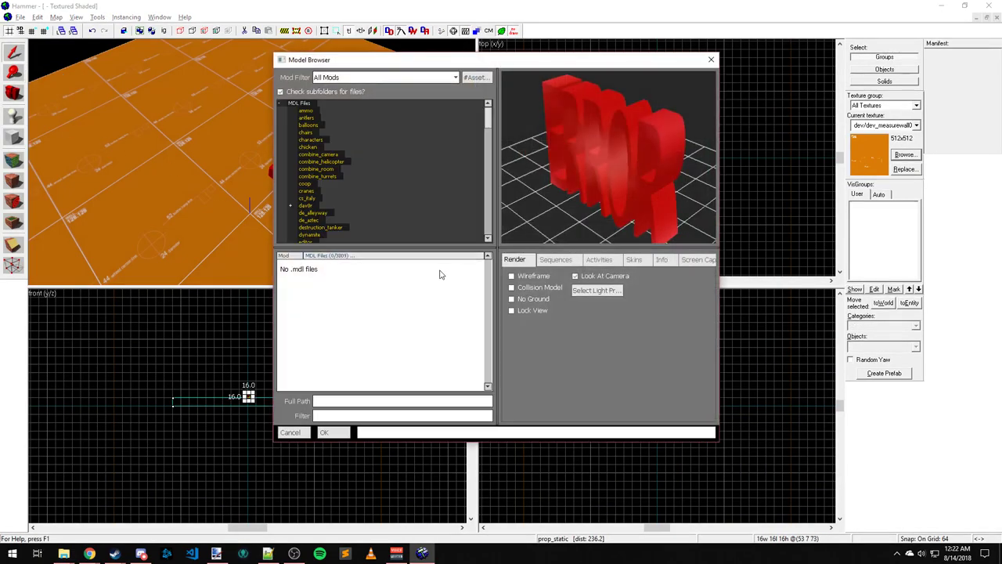
click(319, 235)
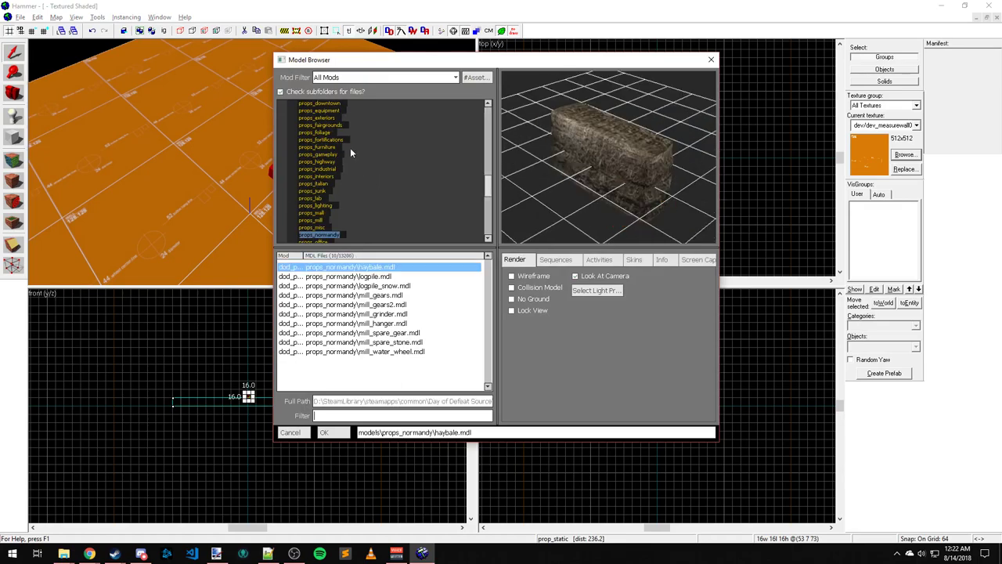
click(320, 126)
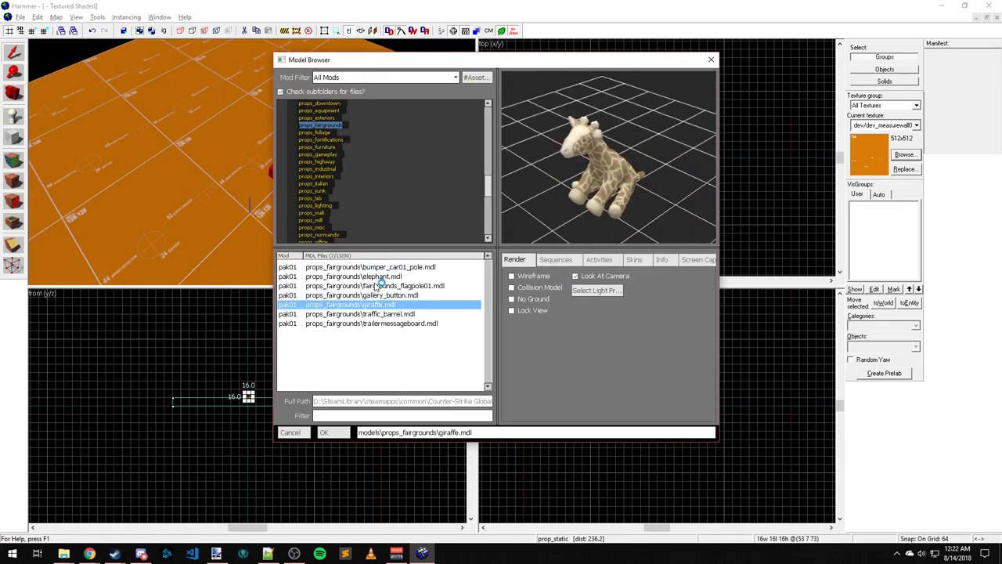
click(362, 295)
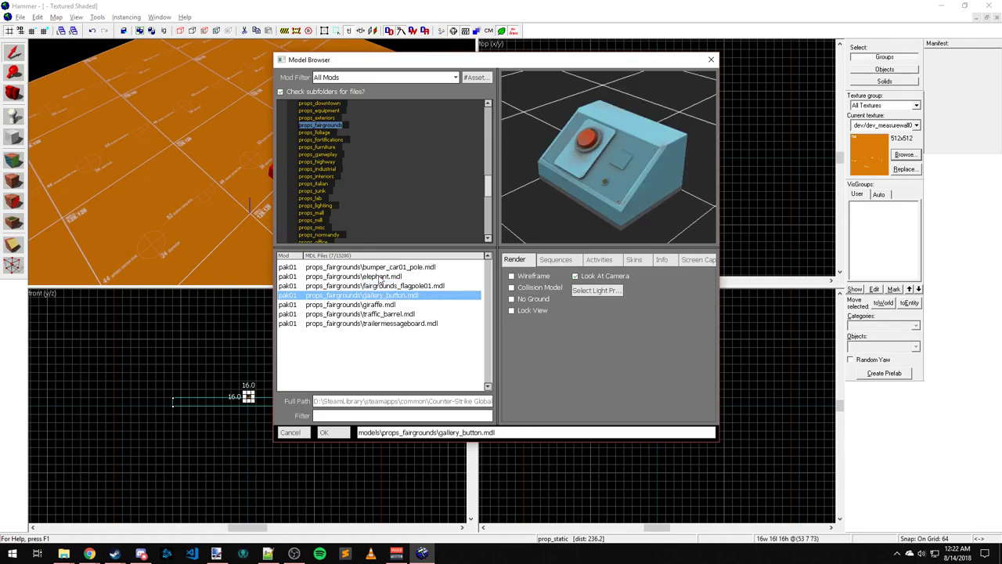
click(354, 276)
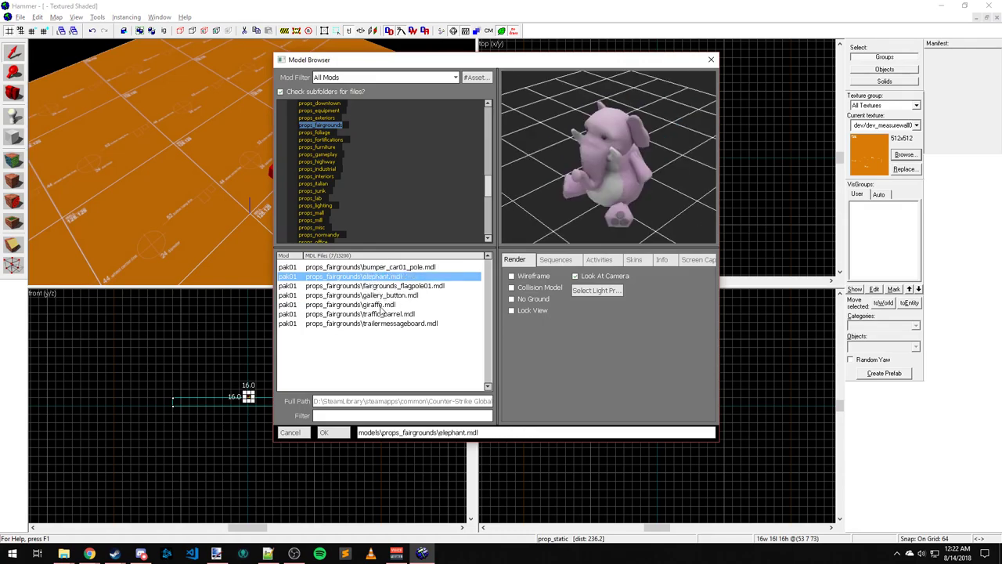
click(371, 323)
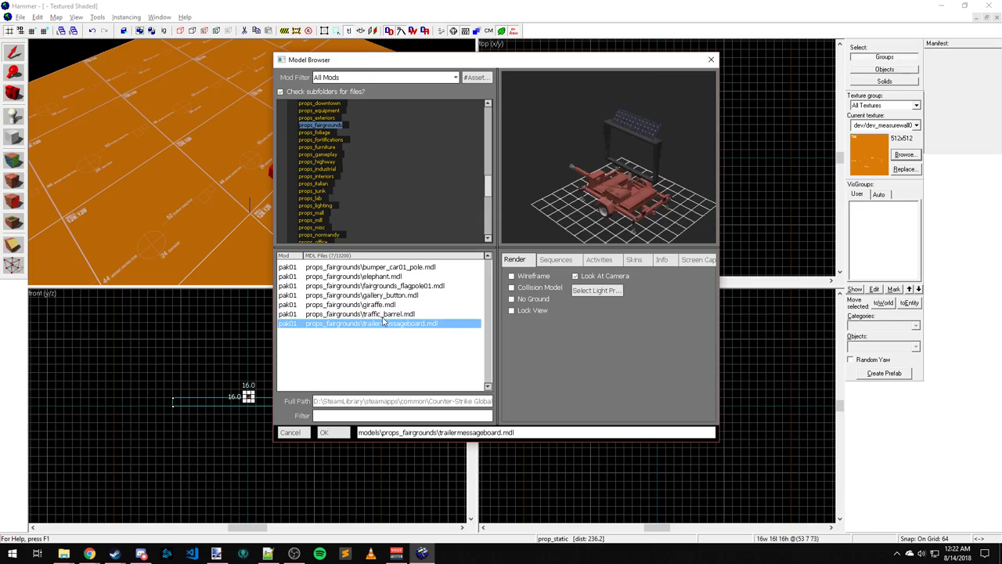
click(361, 295)
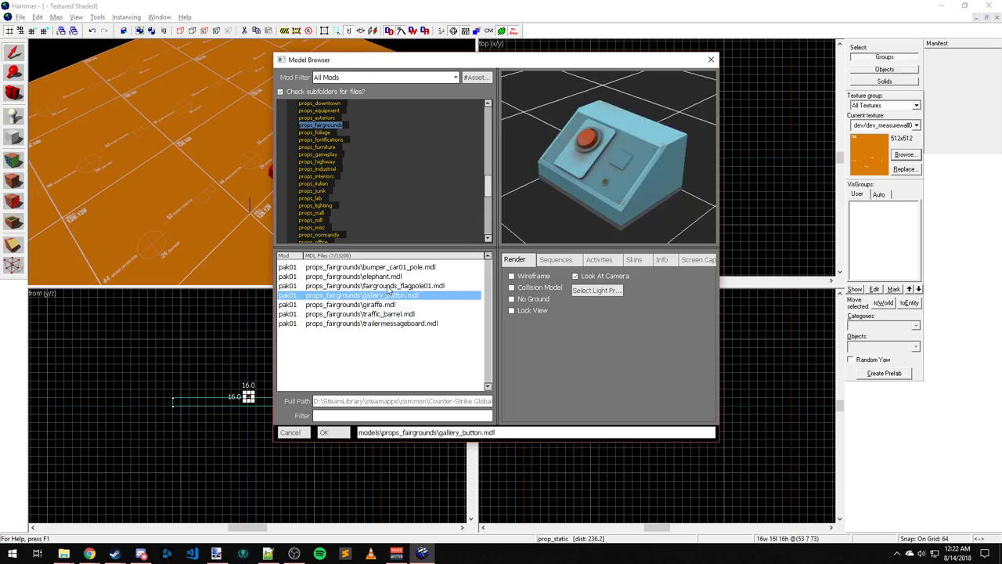
click(324, 432)
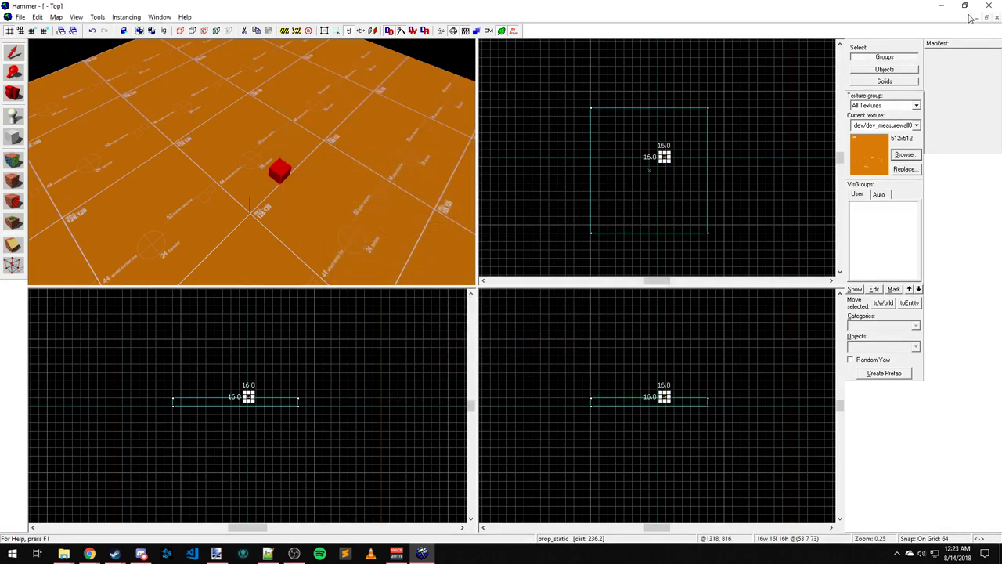
- Close the test map in Hammer and answer the save-changes prompt
click(990, 6)
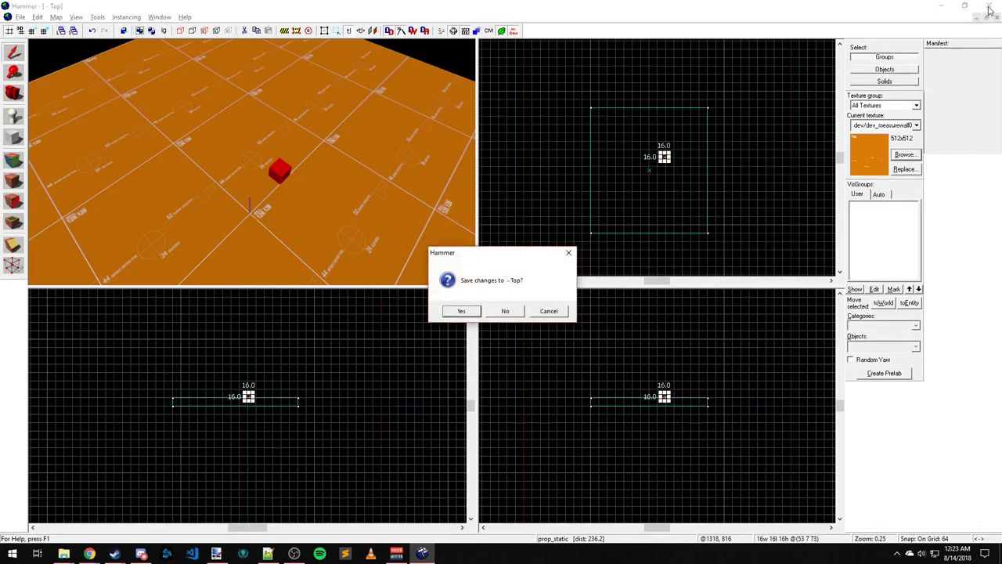
click(504, 310)
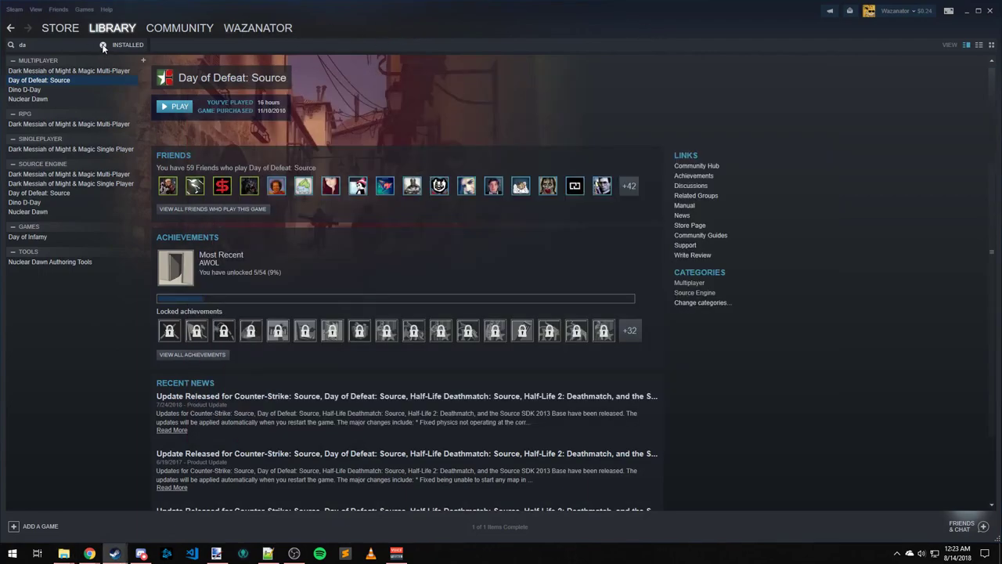
- Go to the Steam community discussions and browse the forum list
click(179, 28)
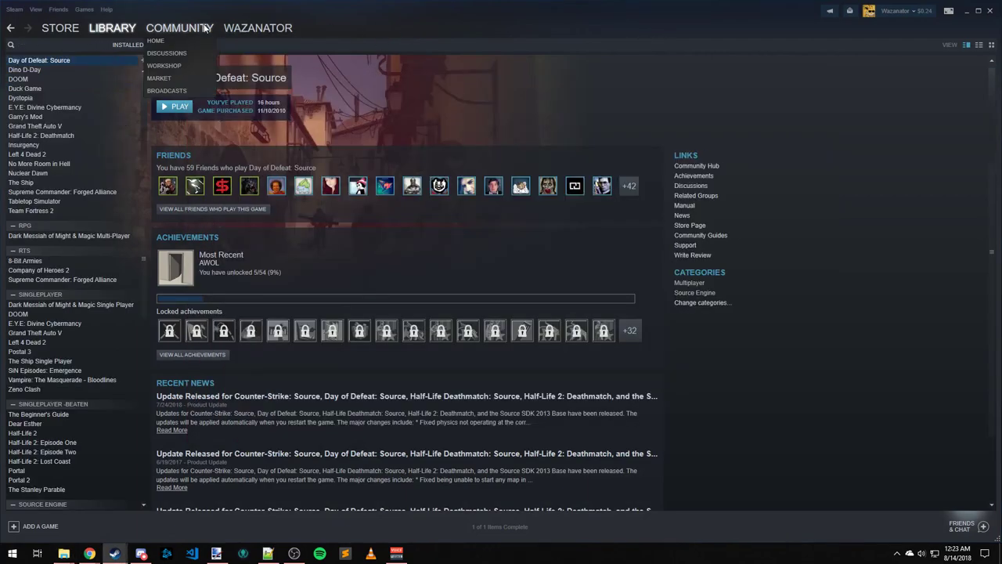
click(166, 53)
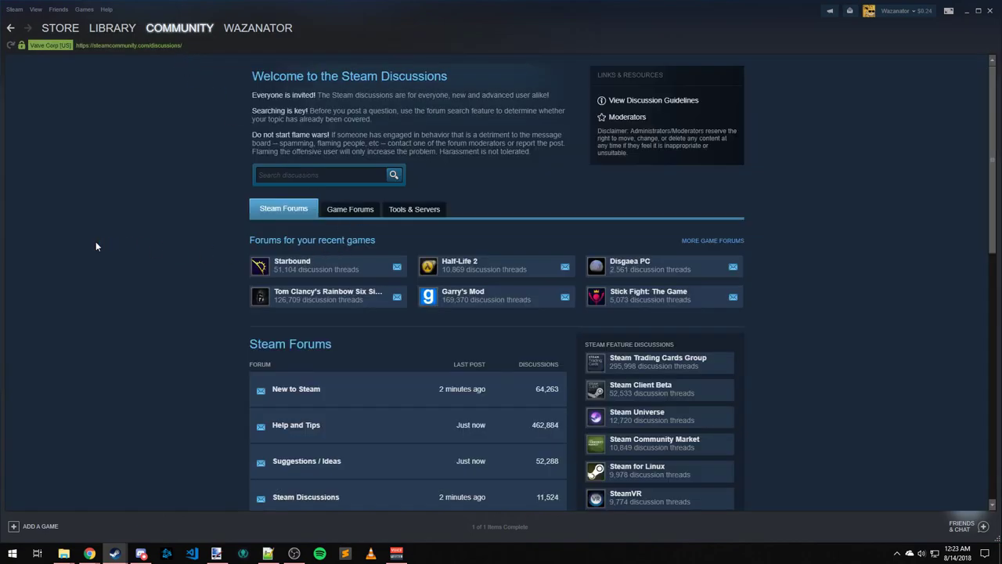
scroll(down, 3)
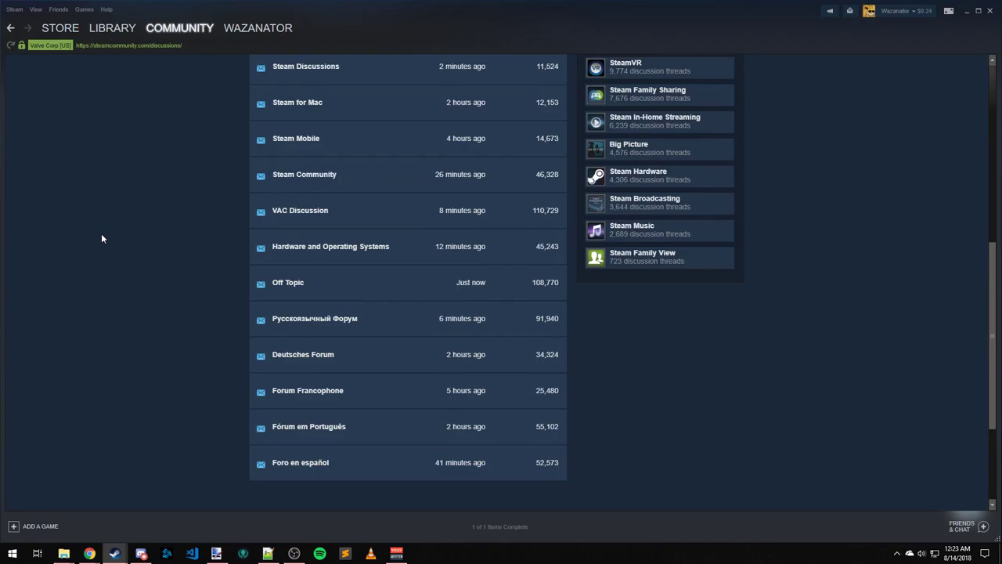
scroll(up, 3)
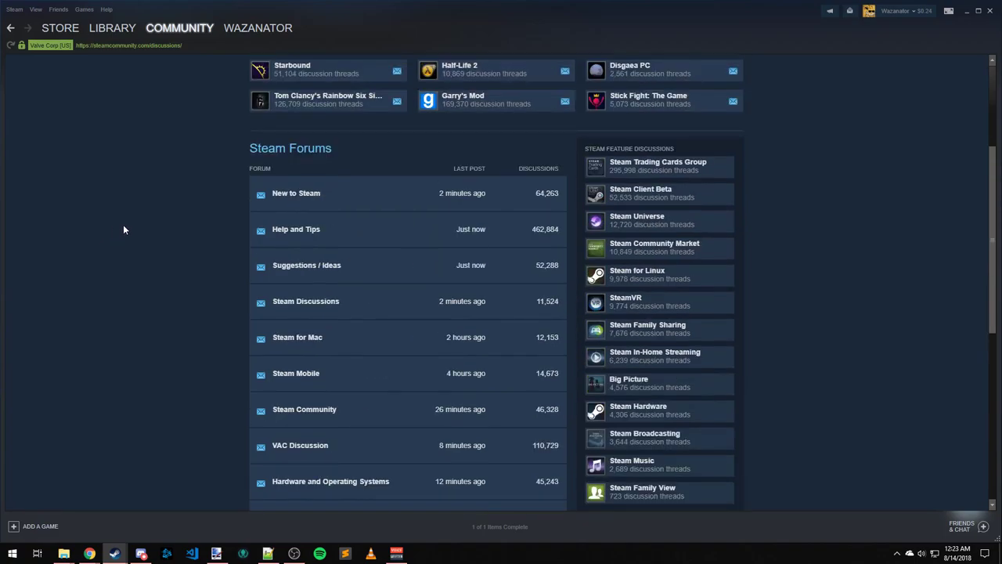
scroll(down, 3)
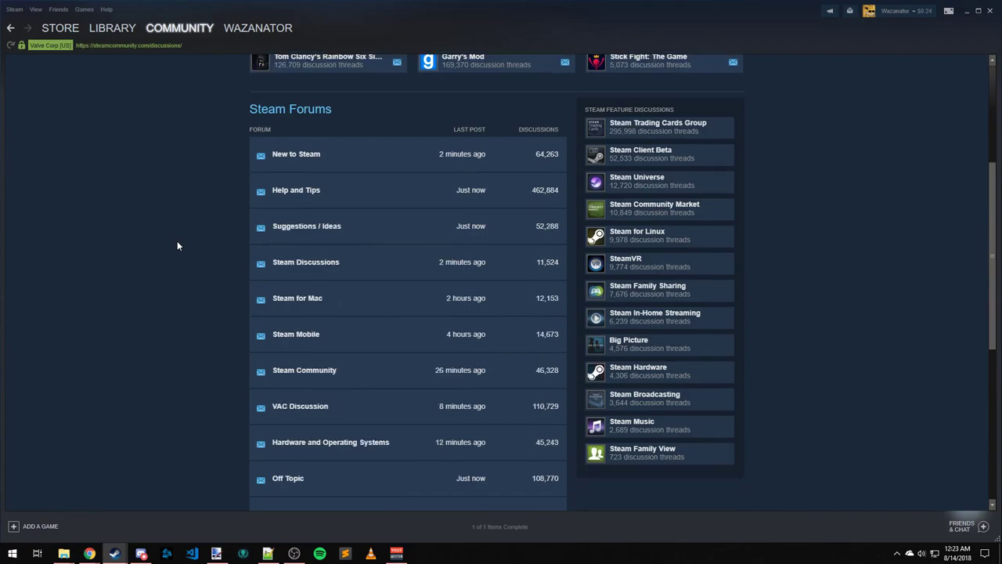
scroll(up, 3)
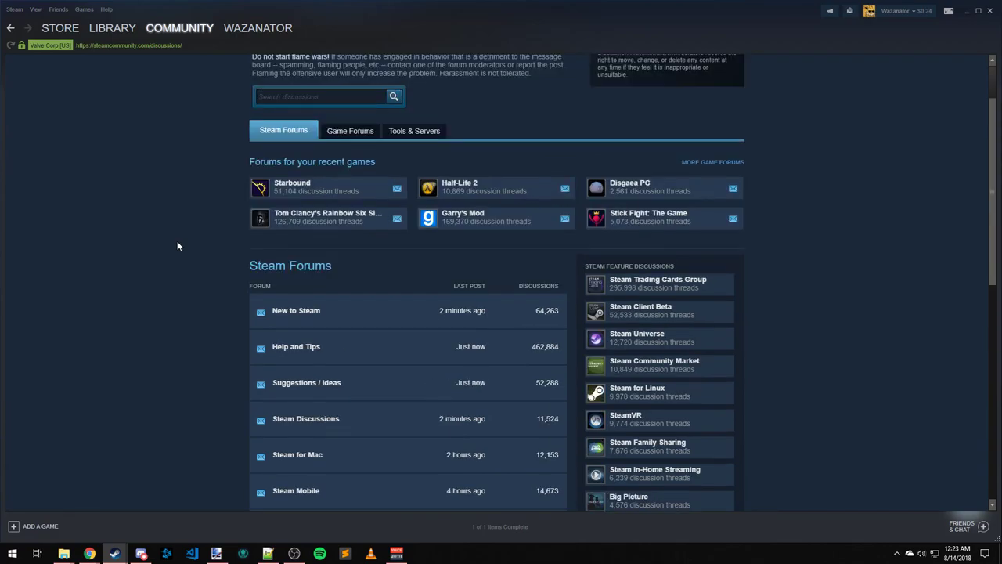
- Open the Source SDK General Discussion forum under Tools & Servers
click(410, 130)
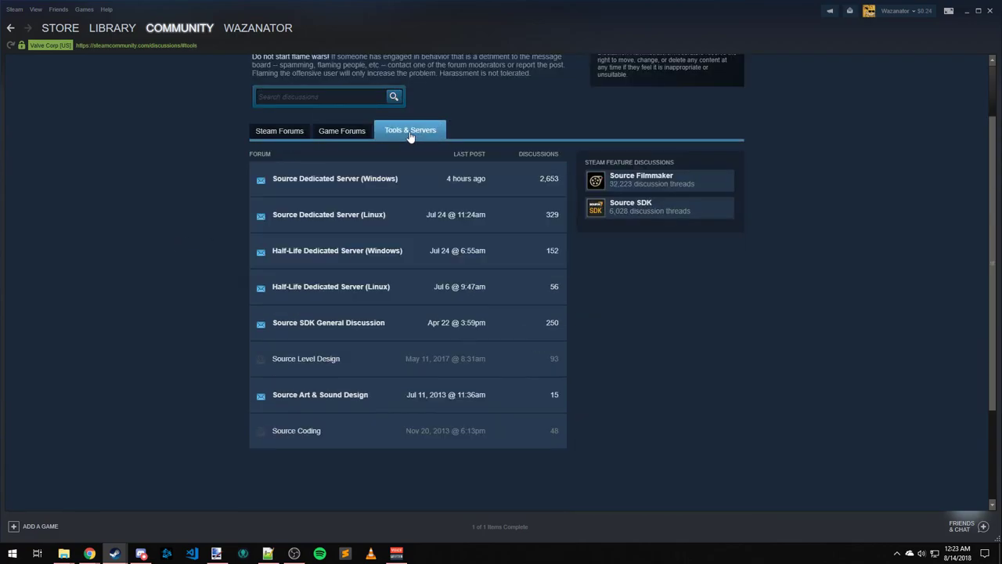
mouse_move(329, 323)
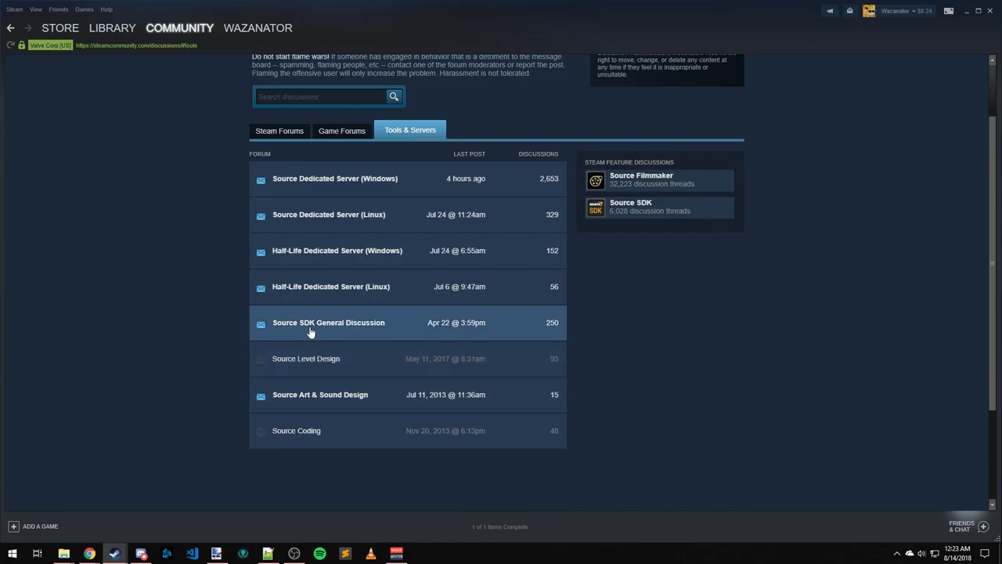
click(329, 322)
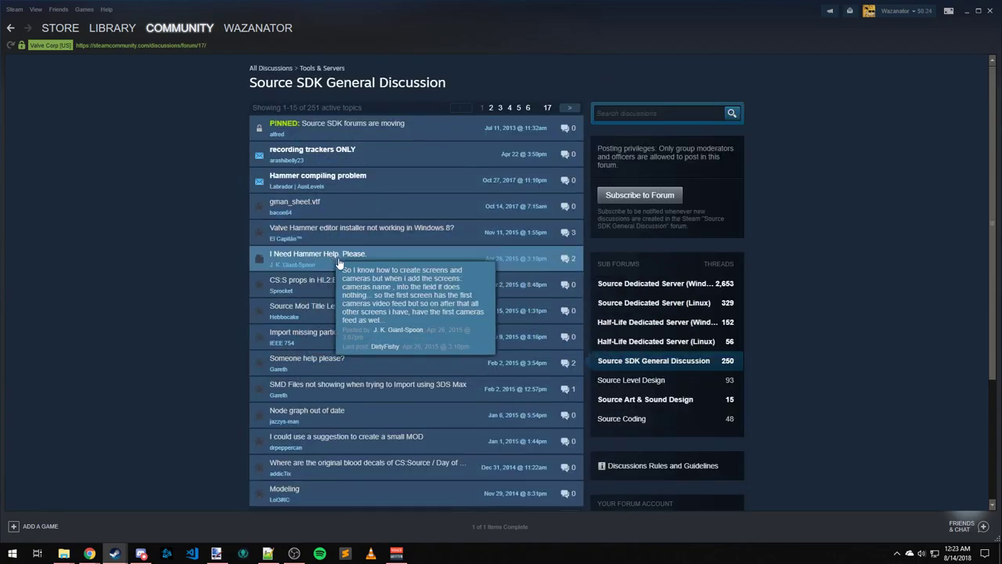
mouse_move(855, 23)
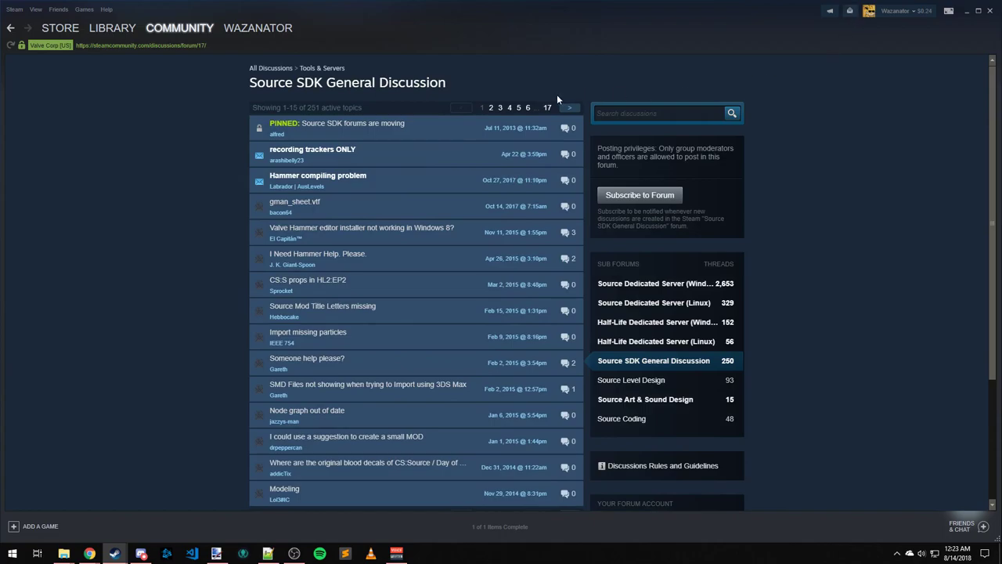
mouse_move(548, 82)
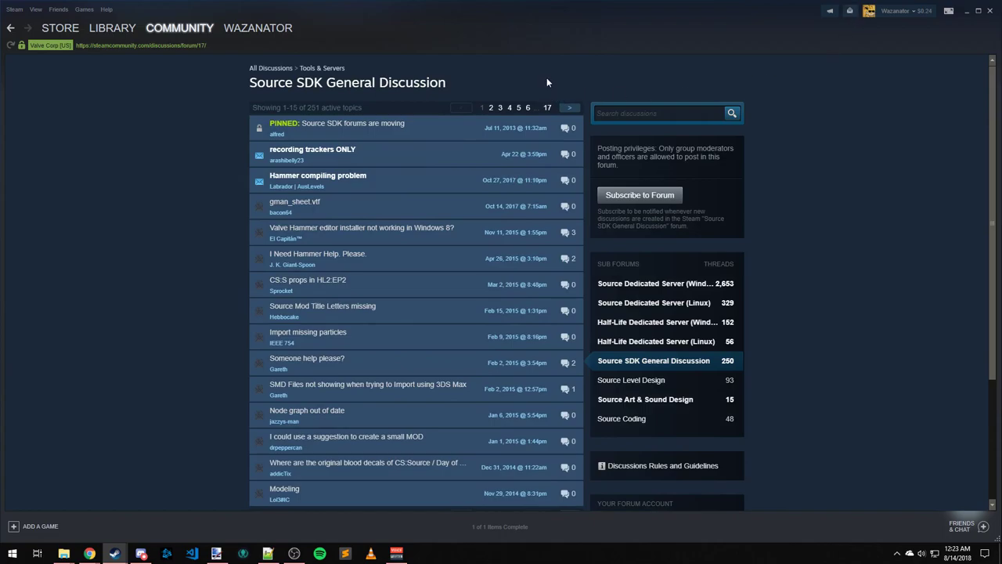
mouse_move(354, 129)
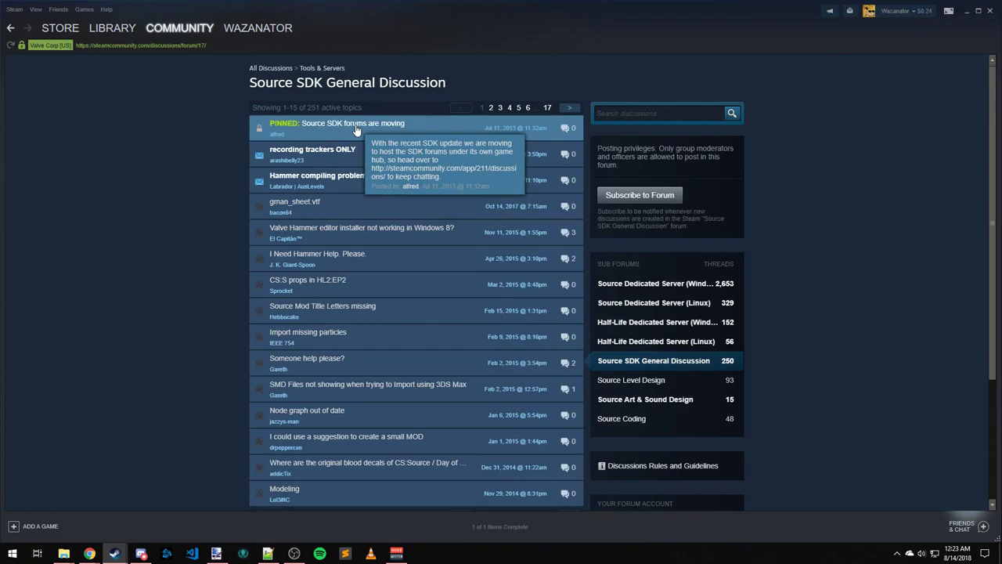
- Follow the pinned 'Source SDK forums are moving' topic to the new app/211 discussions hub
click(354, 122)
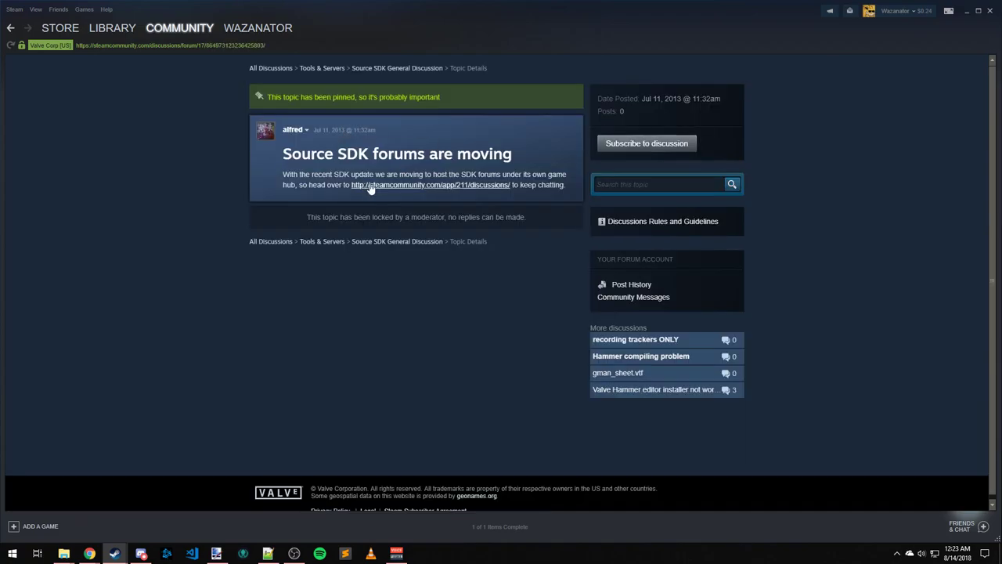
click(429, 185)
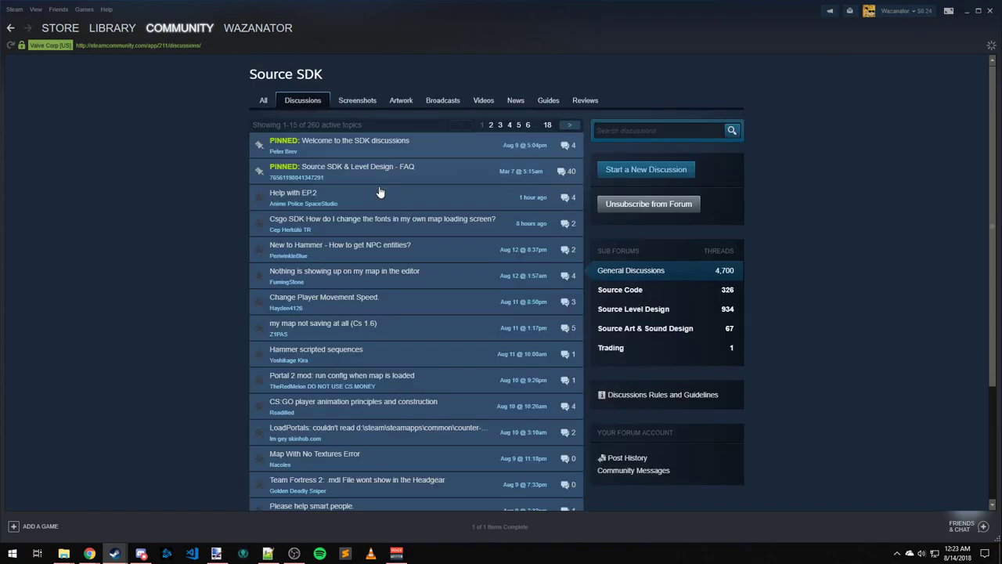
mouse_move(293, 192)
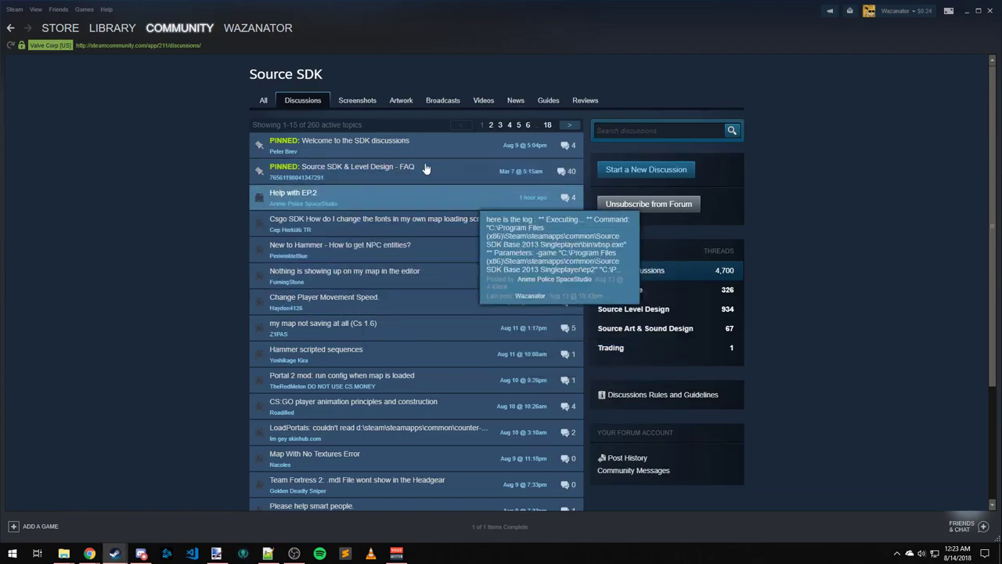
mouse_move(201, 166)
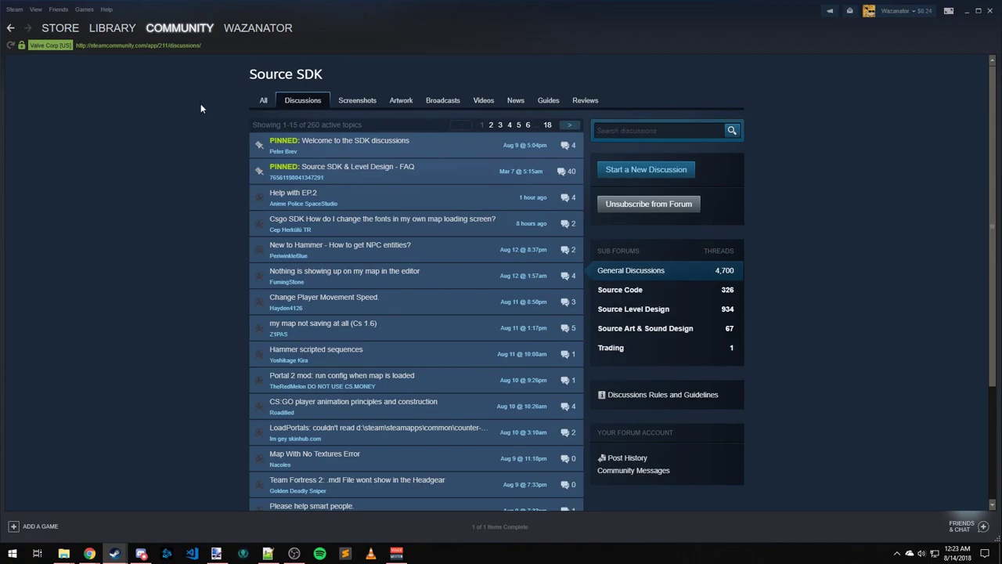
mouse_move(160, 134)
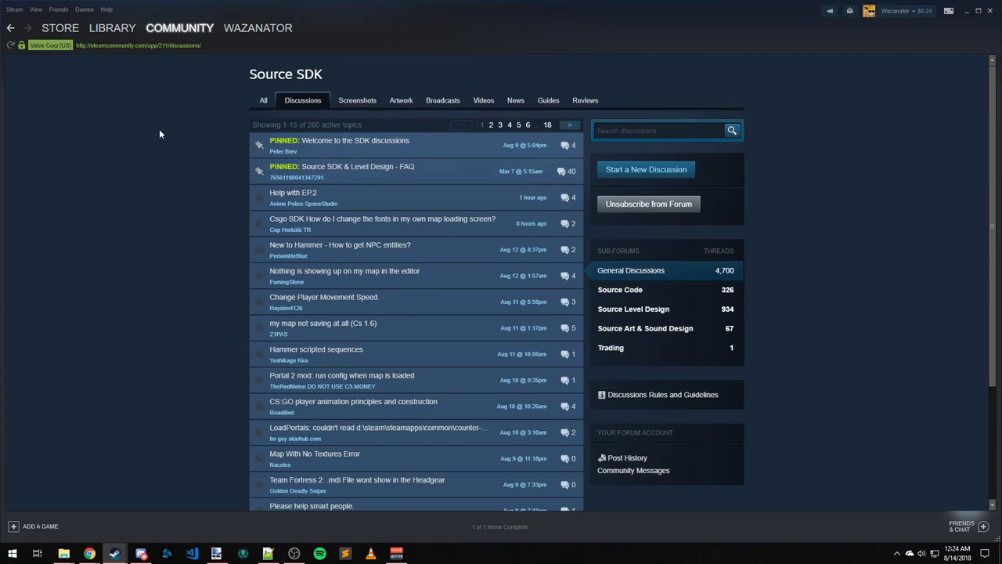
mouse_move(172, 263)
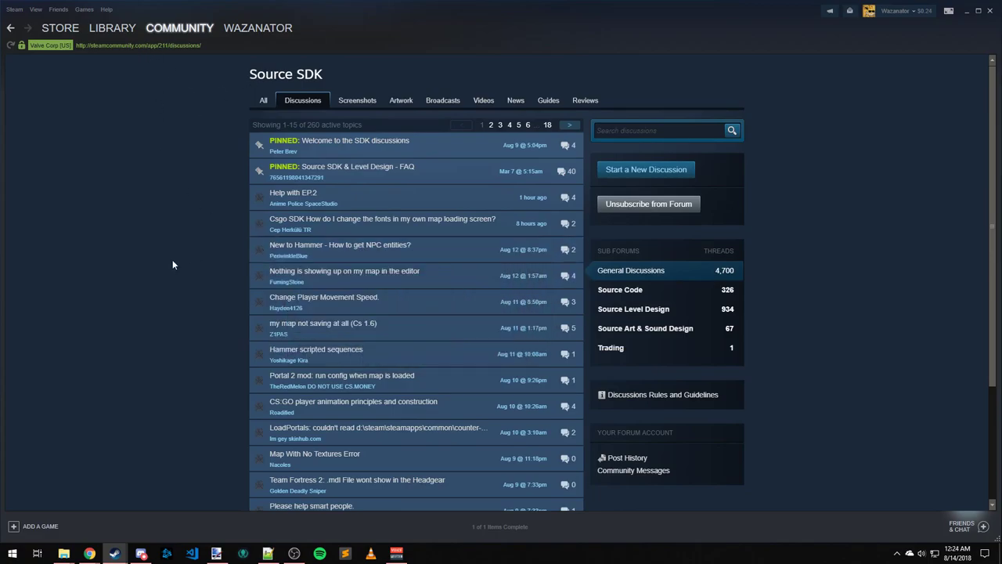
mouse_move(159, 245)
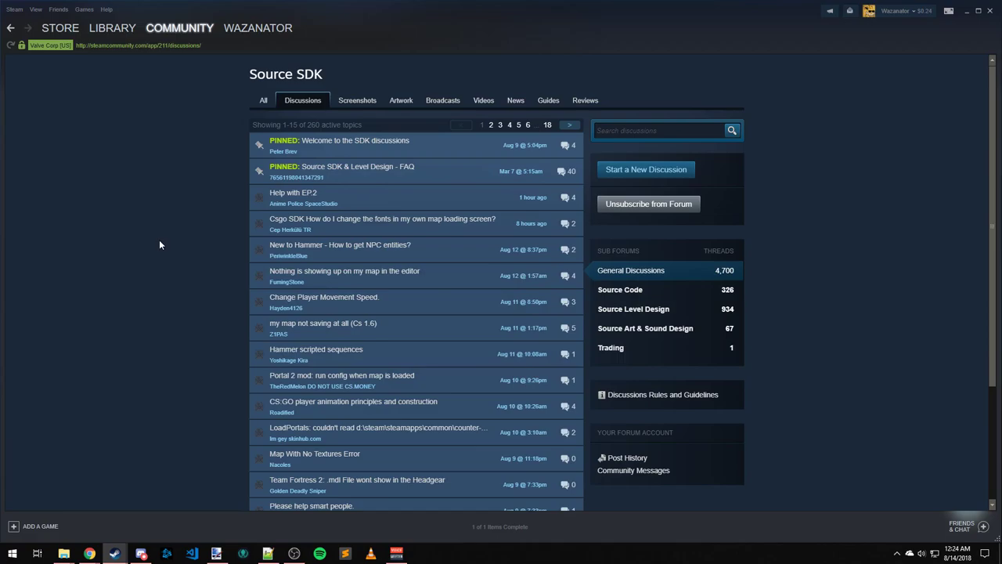
mouse_move(141, 229)
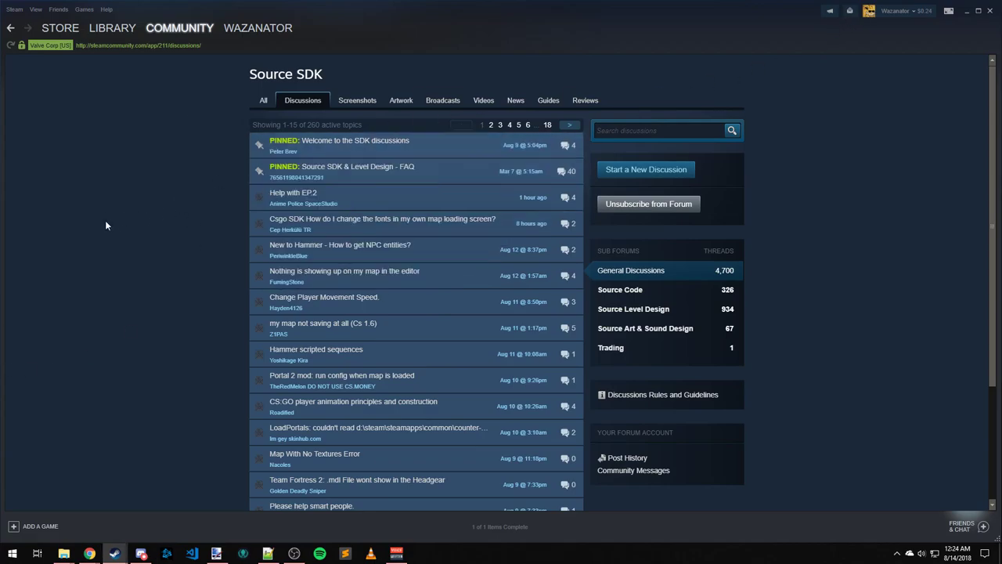
mouse_move(90, 231)
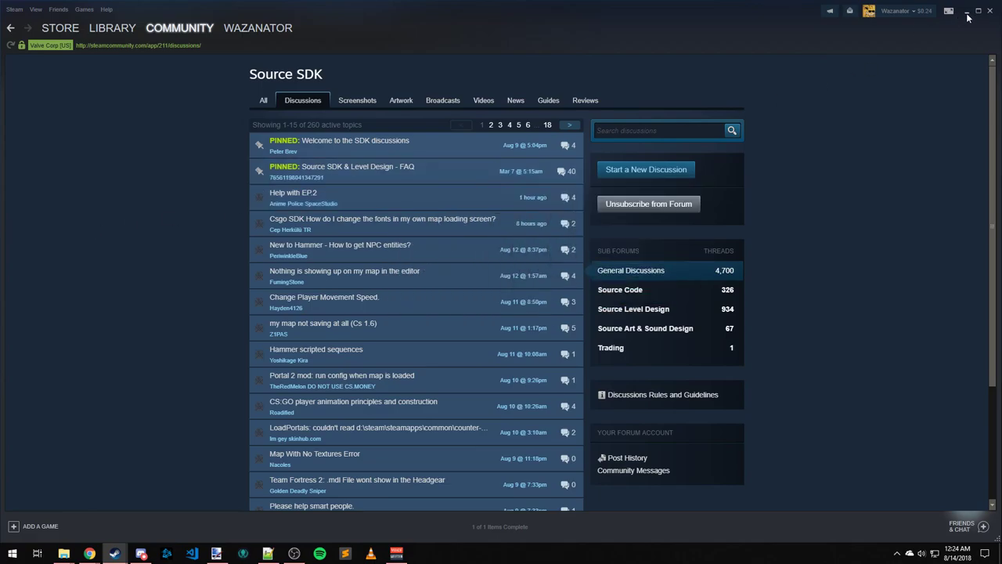
- Minimize Steam to reveal the File Explorer folders behind it
click(968, 9)
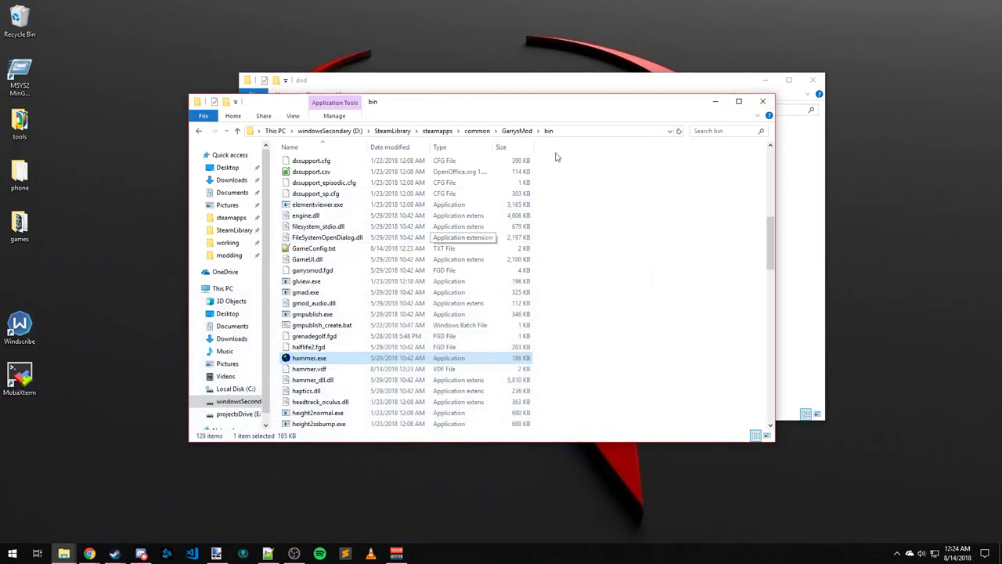
mouse_move(580, 126)
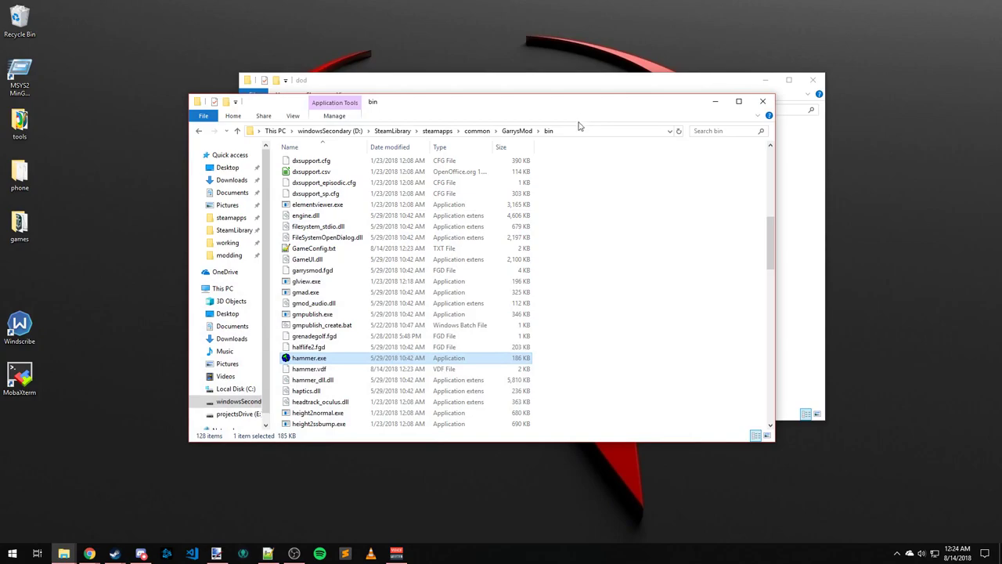
mouse_move(620, 180)
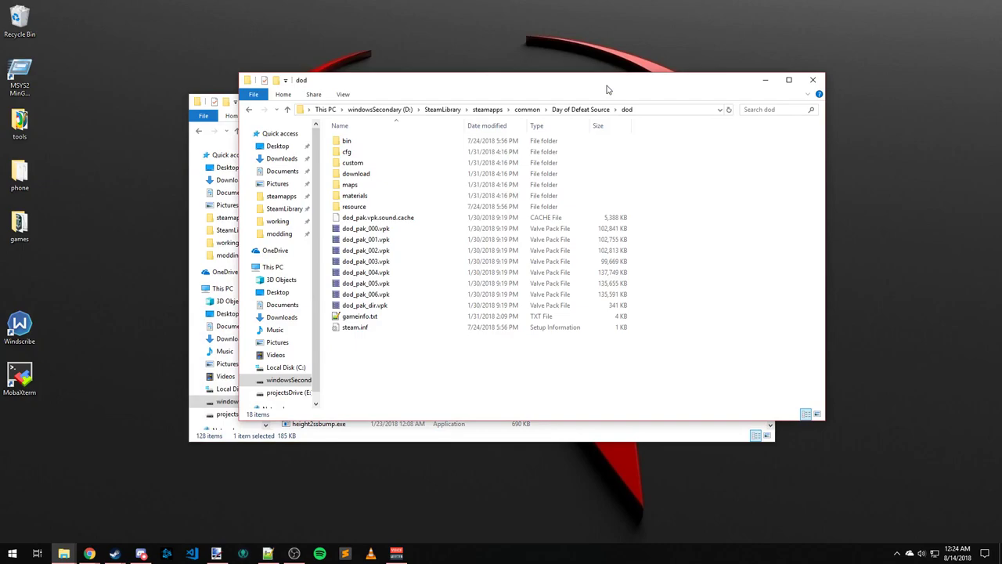
mouse_move(391, 501)
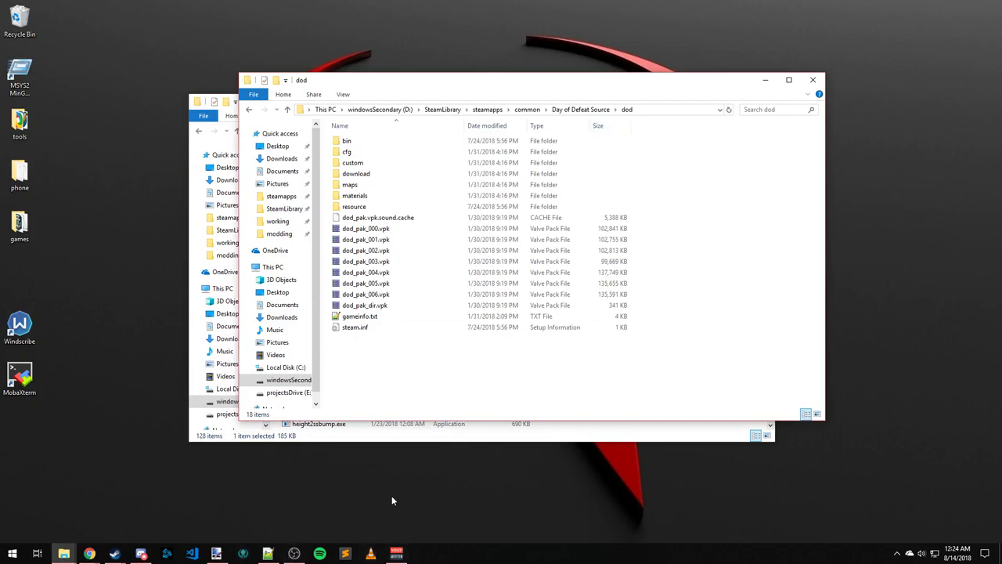
mouse_move(381, 488)
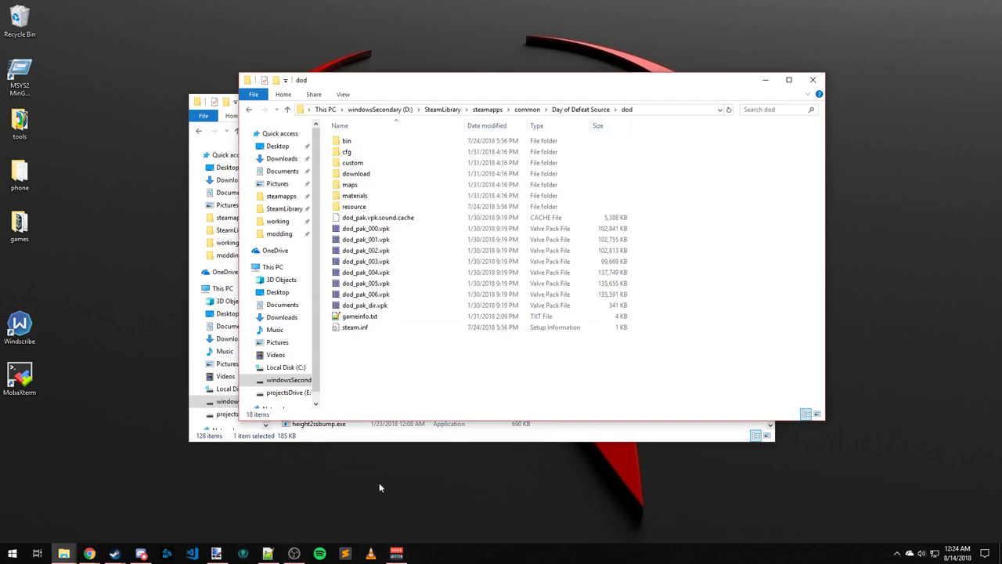